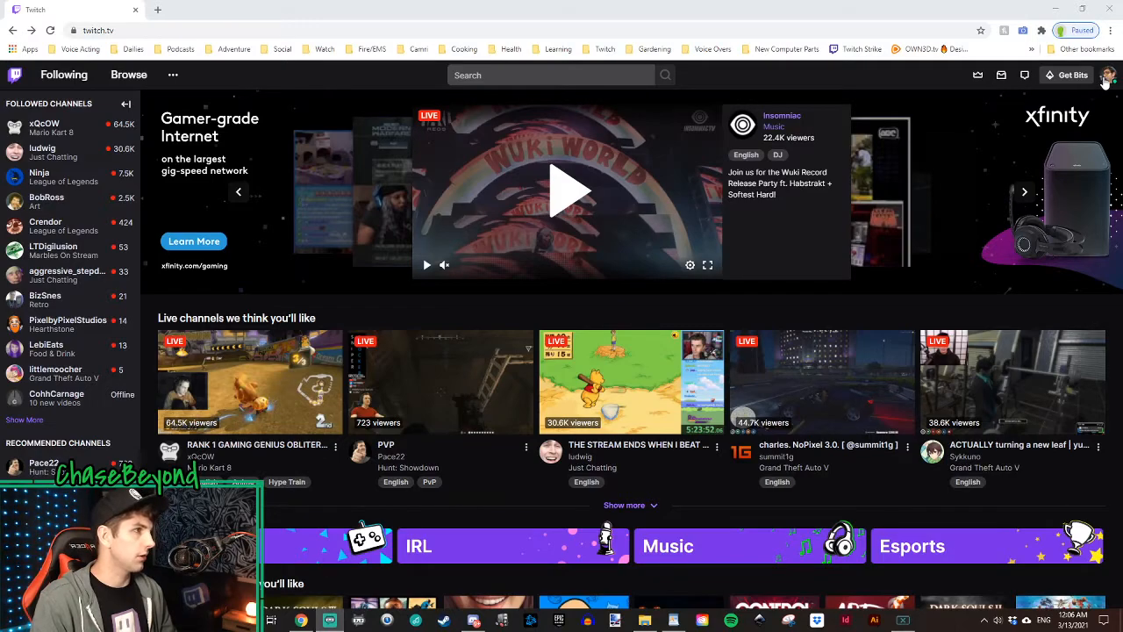
- Go to the Creator Dashboard from the profile avatar menu
left_click(1107, 73)
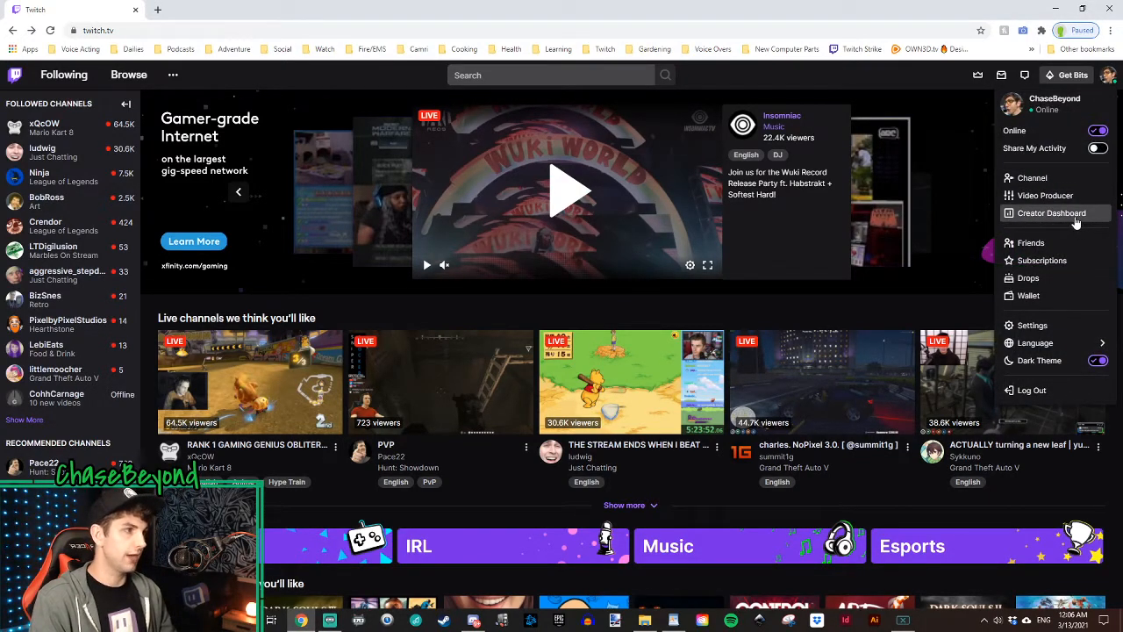
left_click(1051, 213)
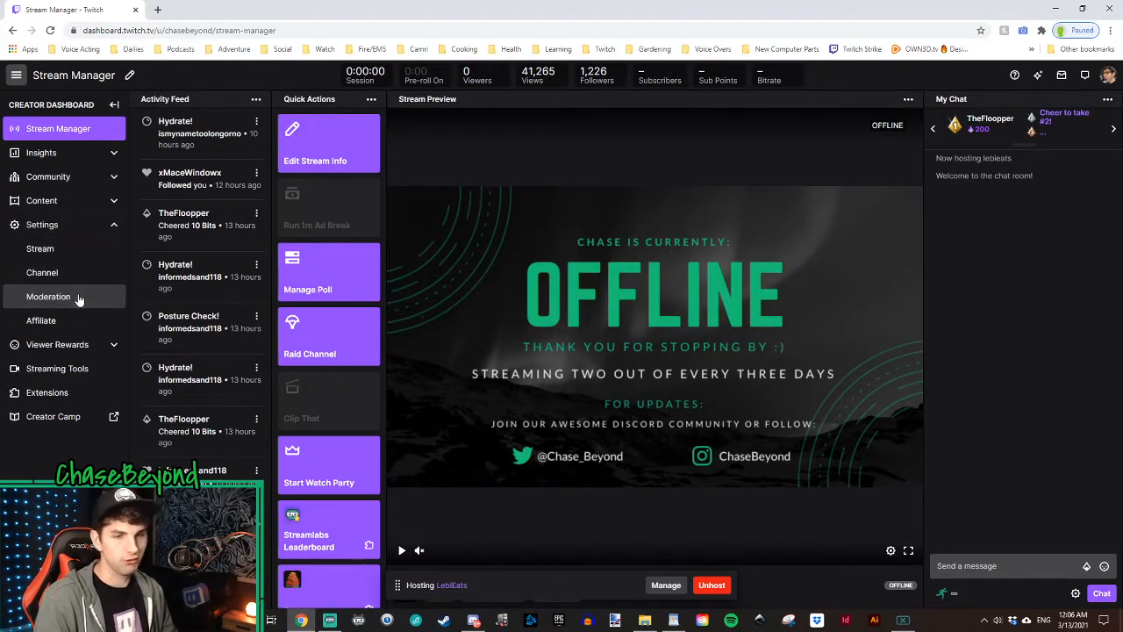
- Go to the Moderation settings page from the dashboard sidebar
left_click(49, 295)
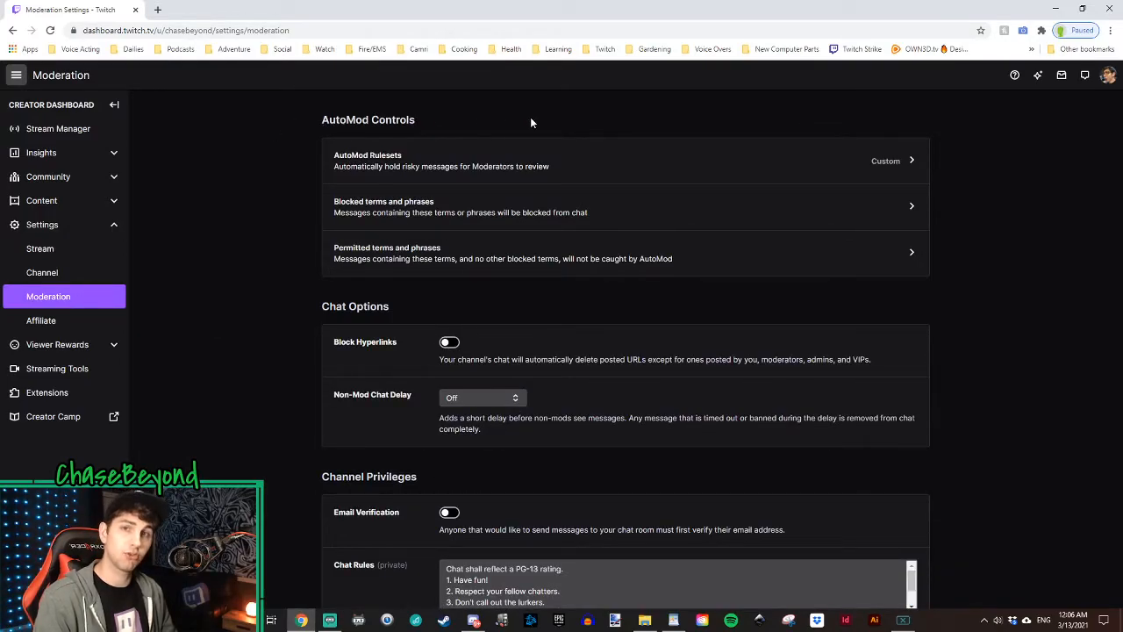
mouse_move(372, 218)
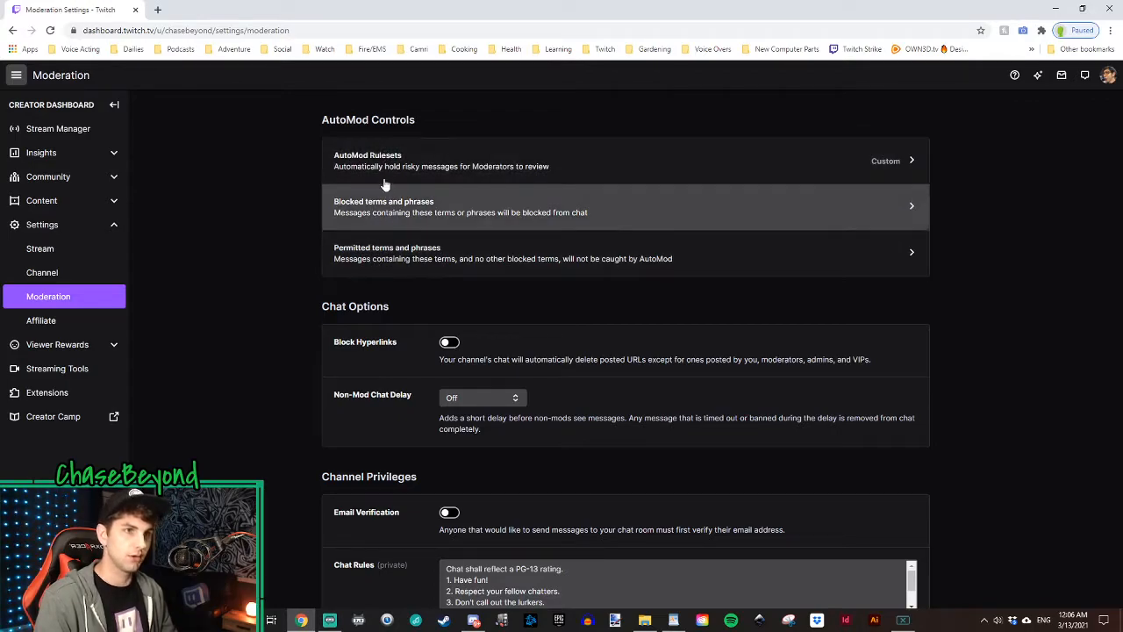
mouse_move(244, 119)
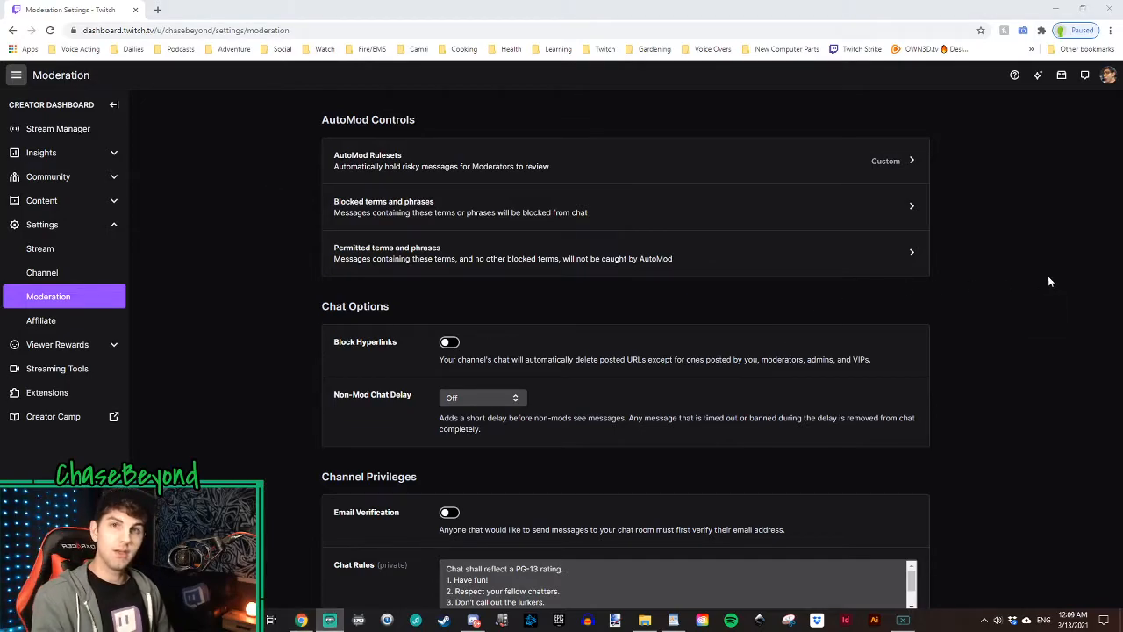
mouse_move(724, 147)
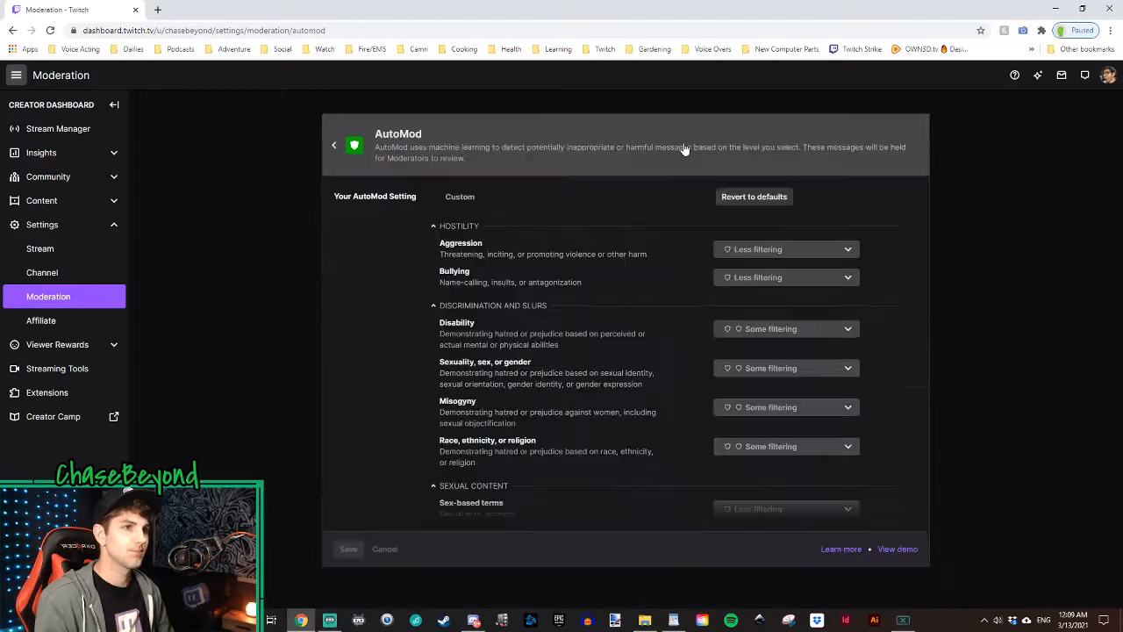
mouse_move(542, 217)
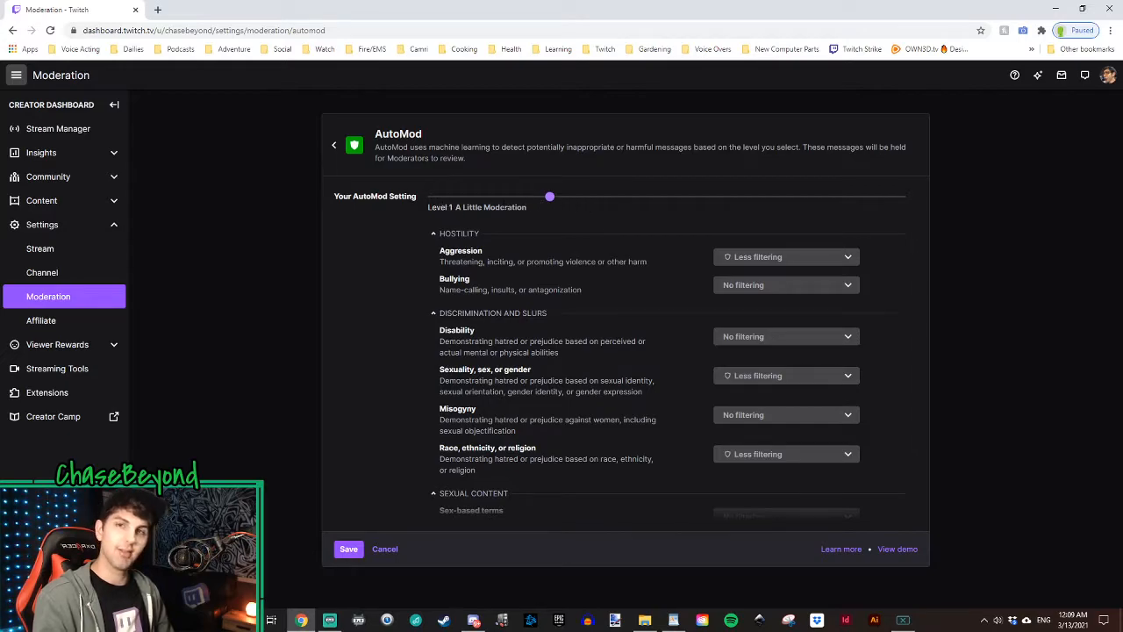
mouse_move(671, 211)
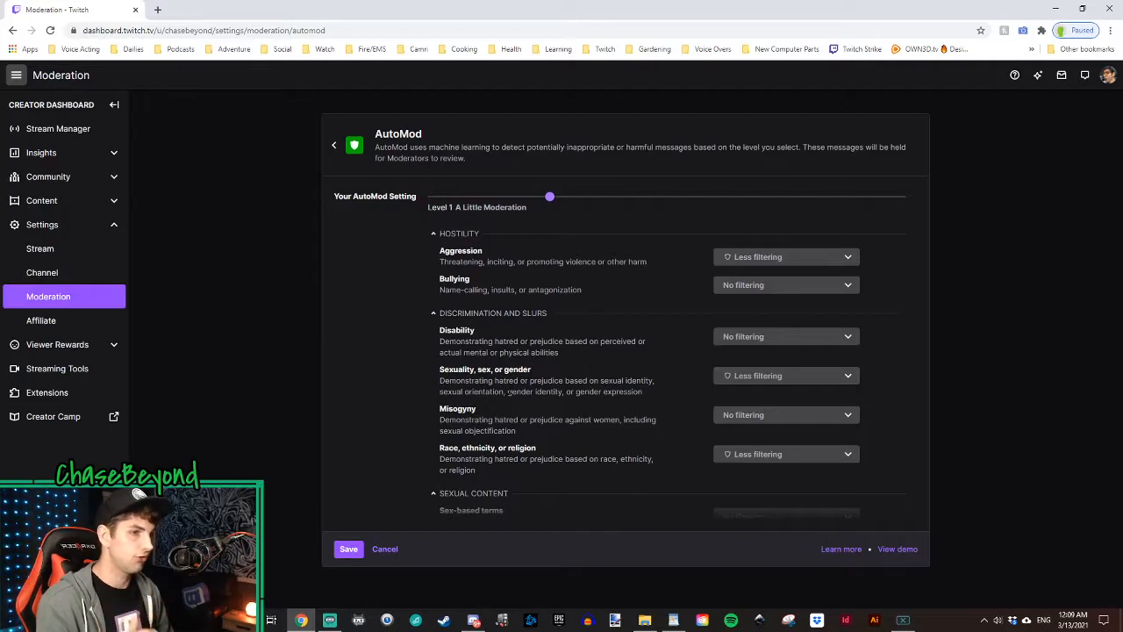
- Scroll the AutoMod rules page to review the per-category filtering levels
scroll("down", 3)
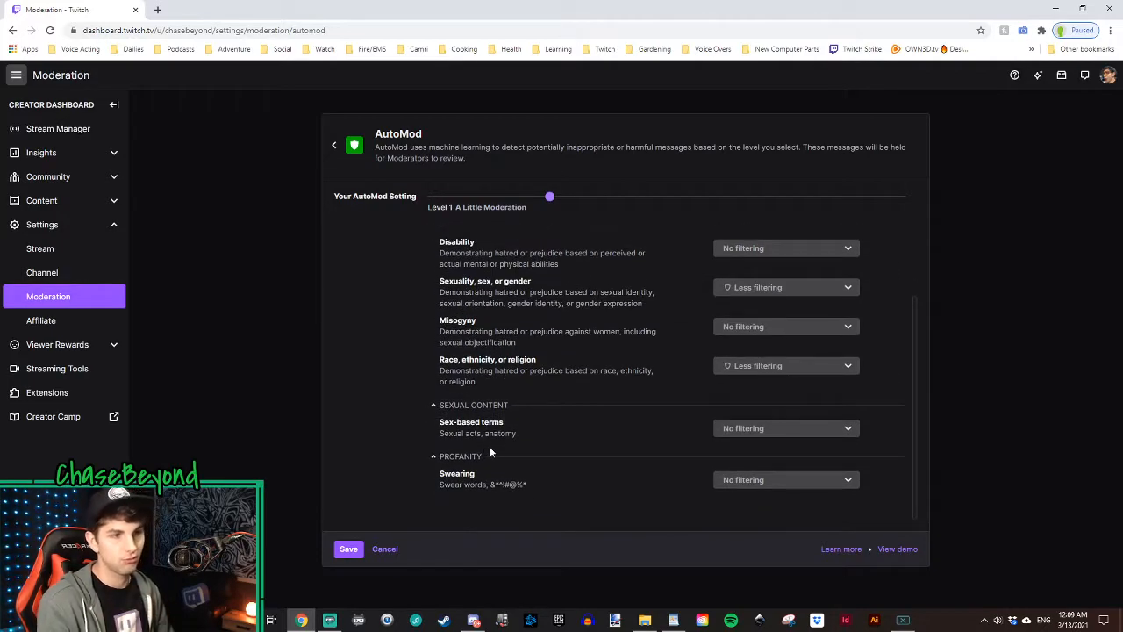
mouse_move(493, 446)
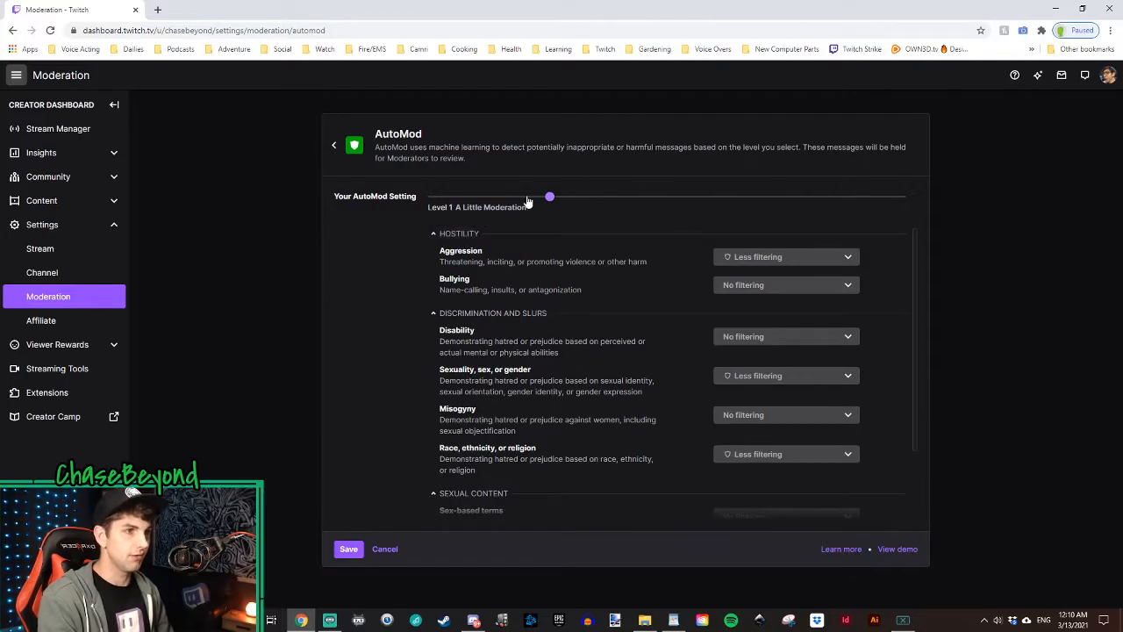
mouse_move(807, 288)
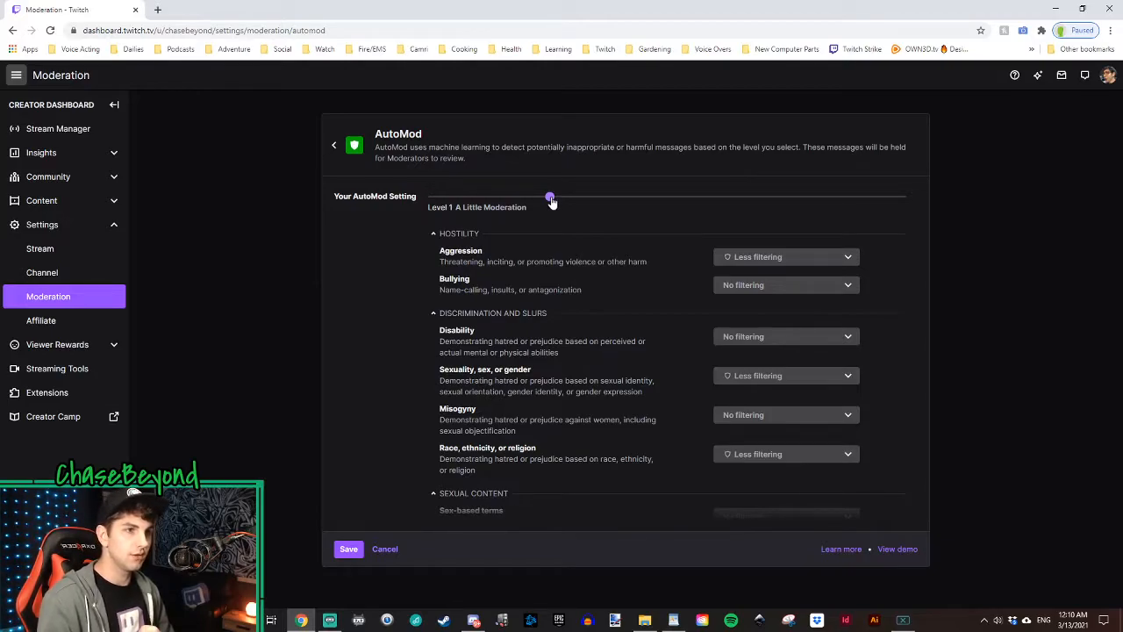
left_click_drag(551, 197, 432, 197)
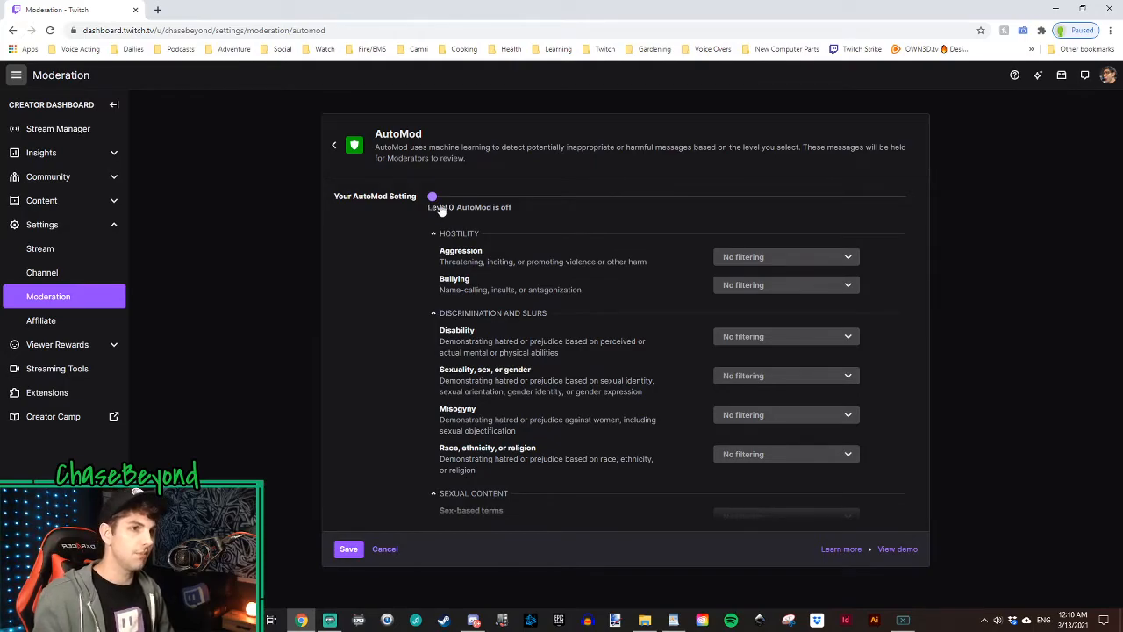
left_click_drag(432, 197, 549, 197)
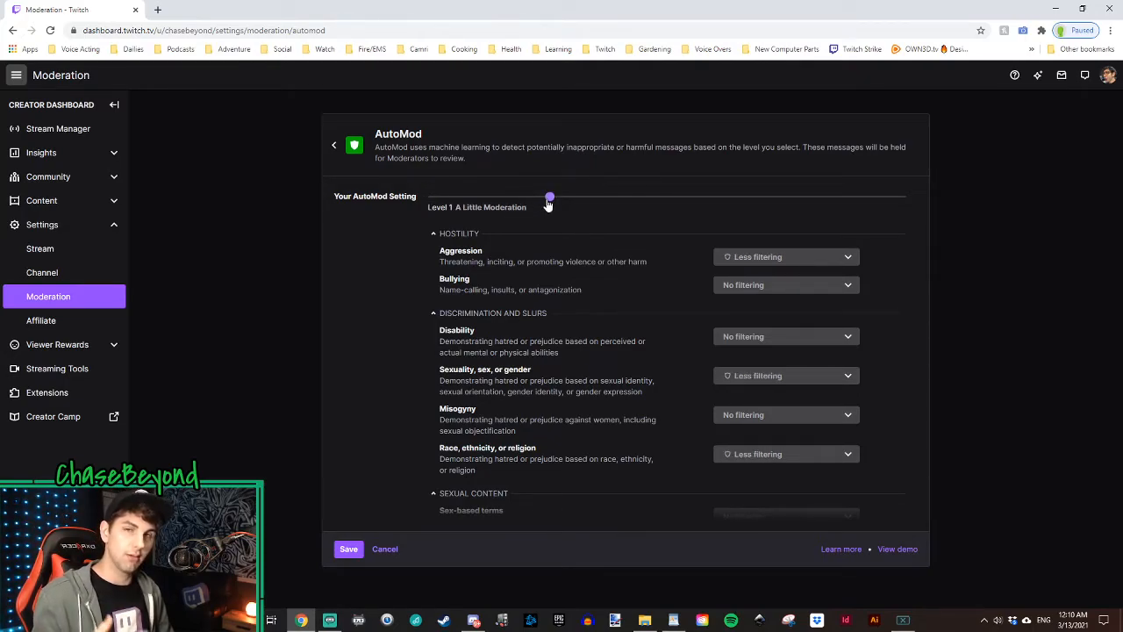
left_click_drag(552, 197, 665, 196)
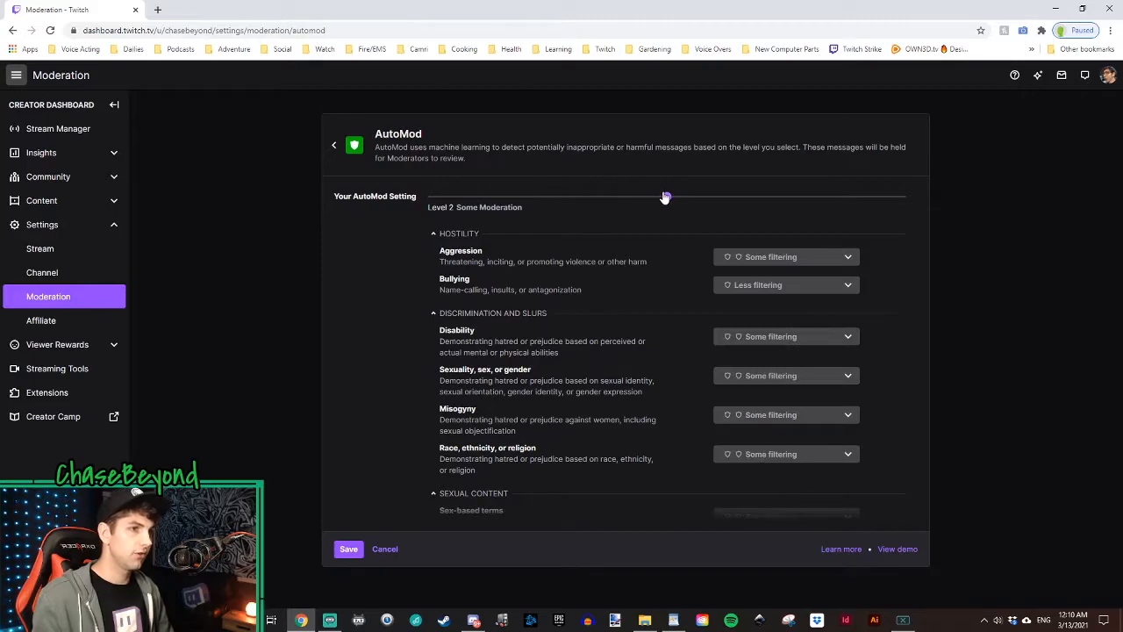
left_click_drag(665, 197, 783, 197)
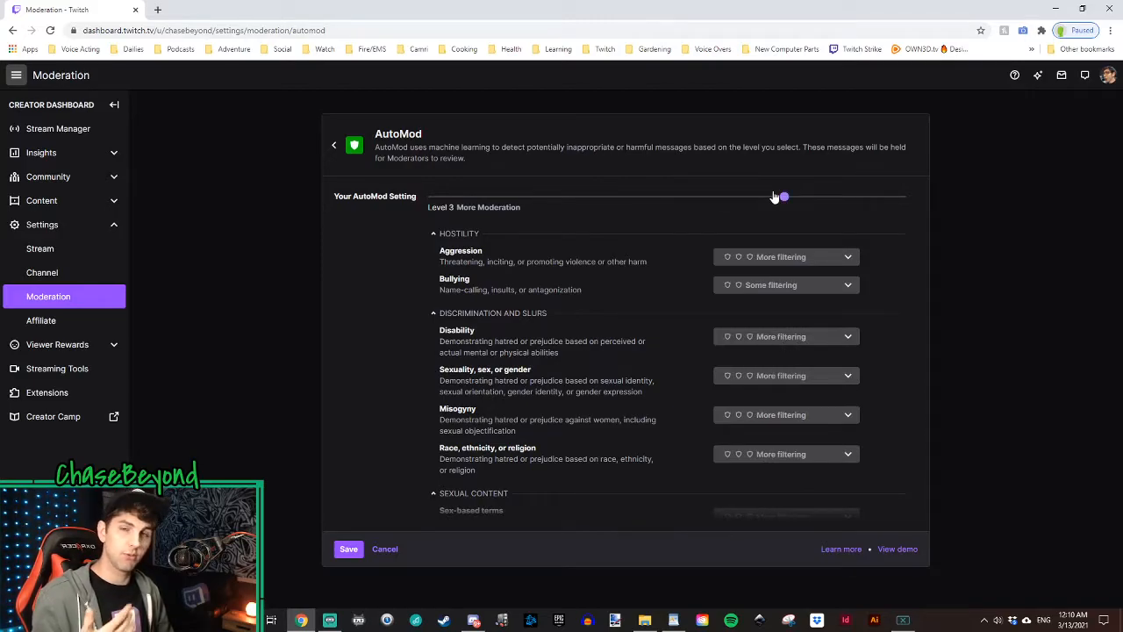
left_click_drag(781, 196, 898, 196)
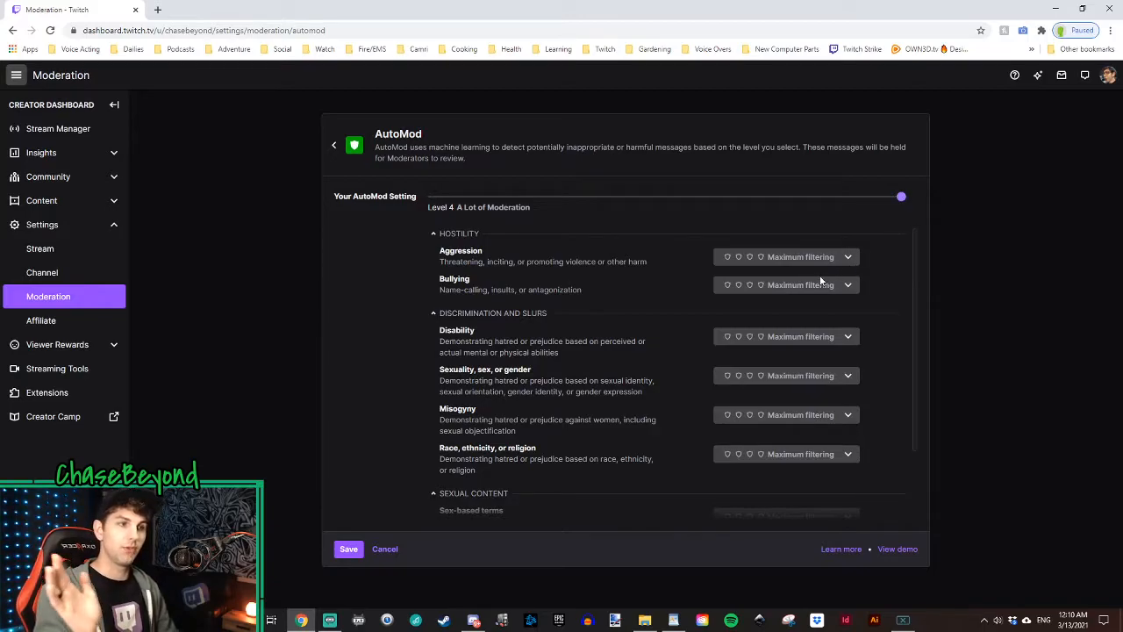
mouse_move(793, 250)
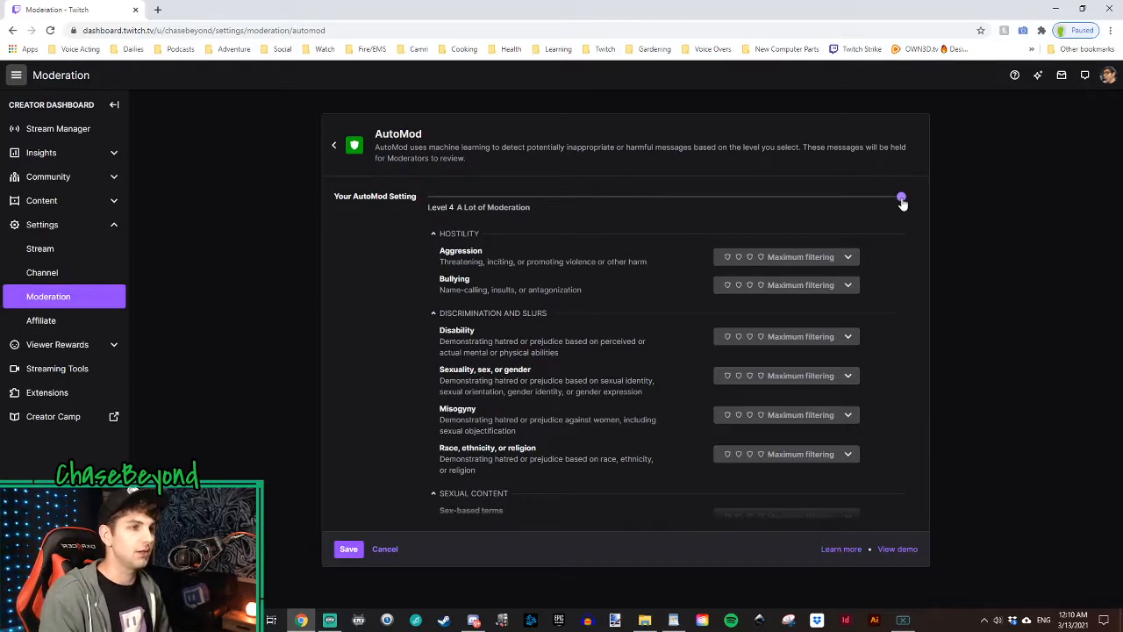
left_click_drag(902, 197, 551, 196)
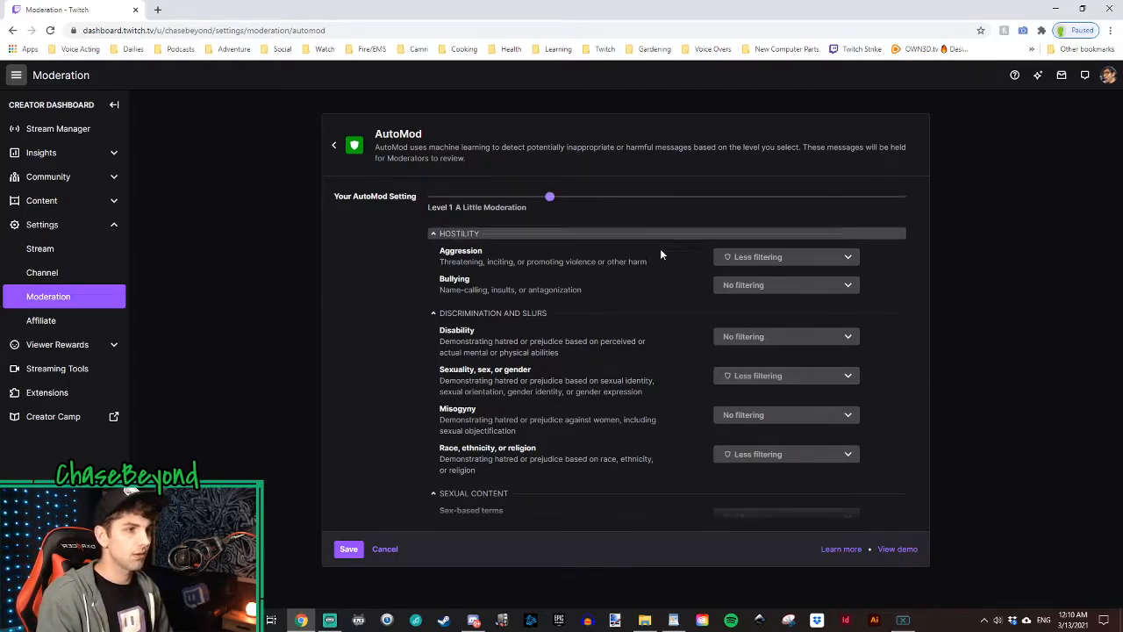
left_click_drag(551, 196, 667, 197)
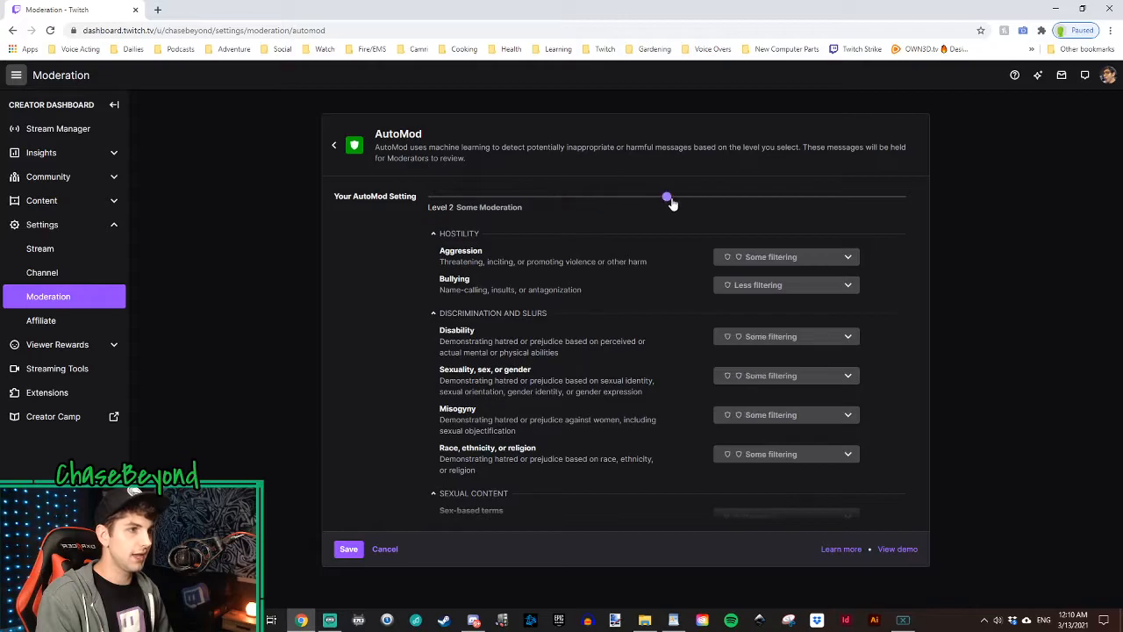
left_click_drag(667, 196, 551, 196)
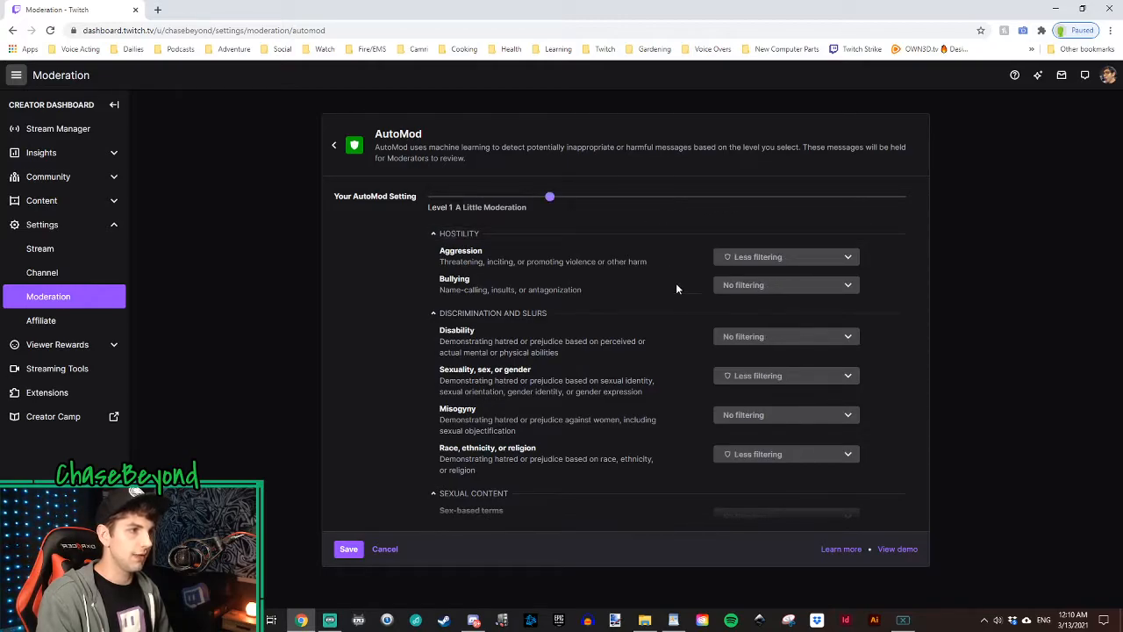
mouse_move(832, 285)
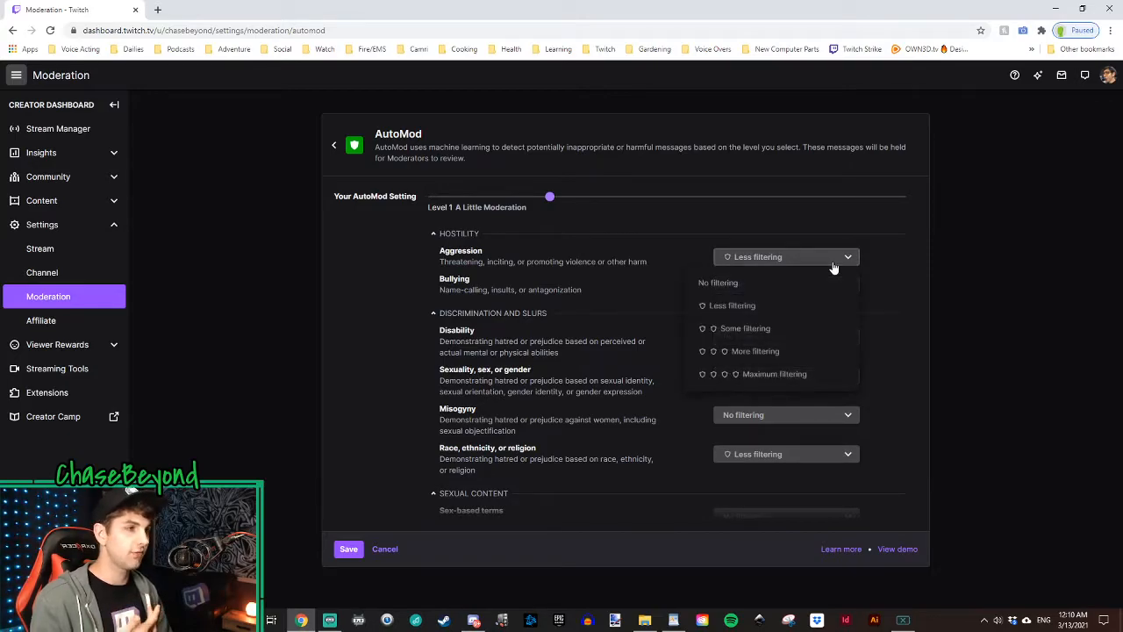
mouse_move(800, 351)
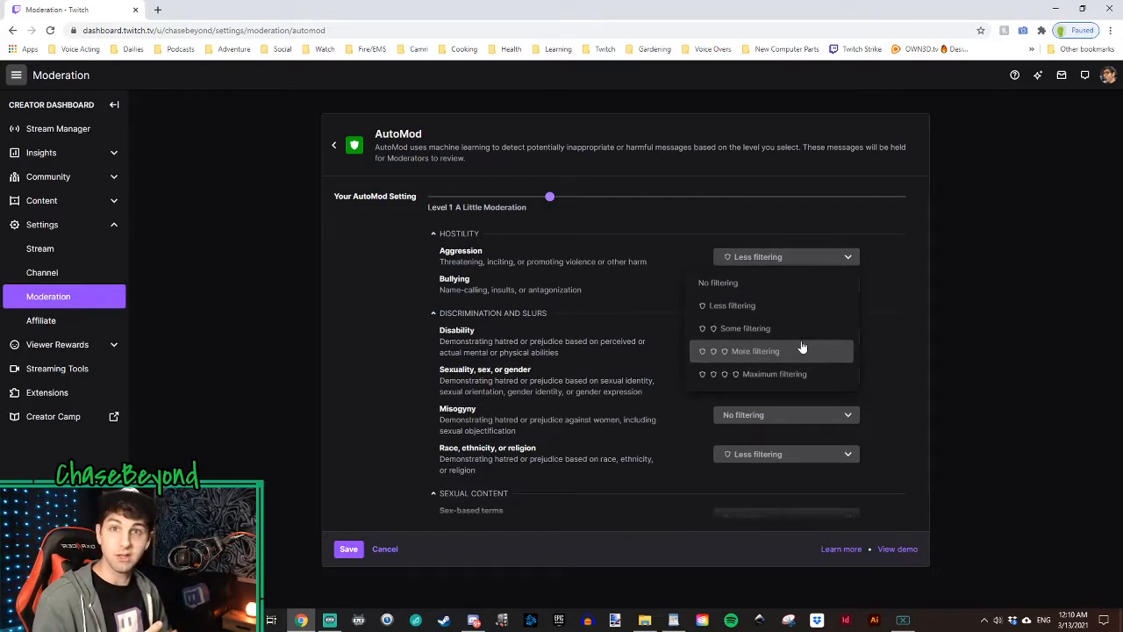
mouse_move(776, 354)
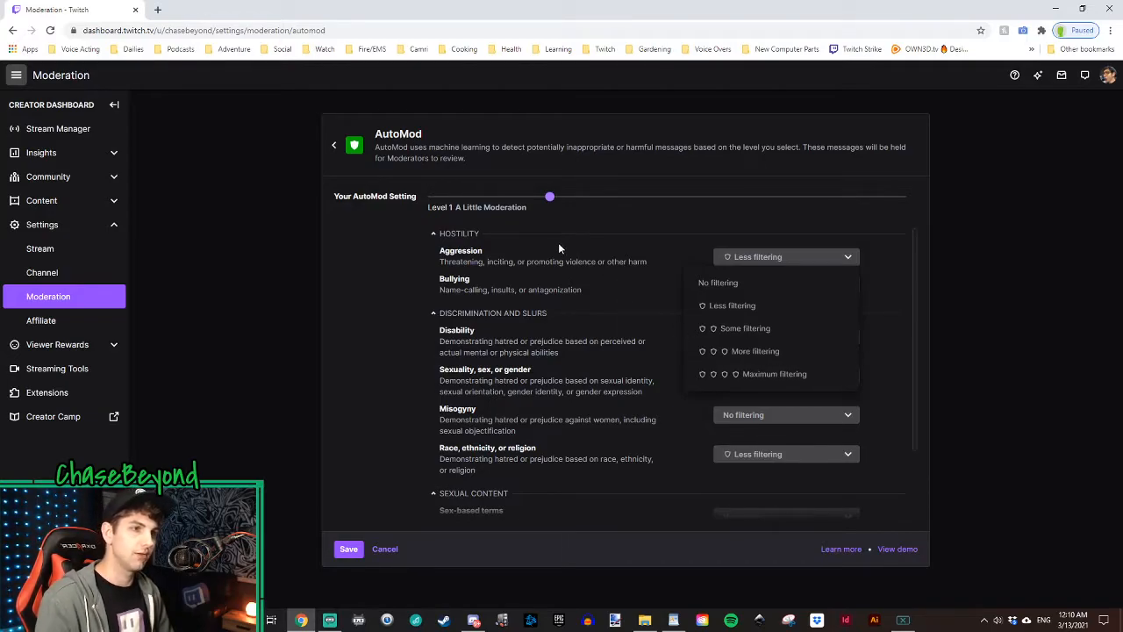
- Raise Aggression filtering to More and change the Bullying filtering level
left_click(755, 351)
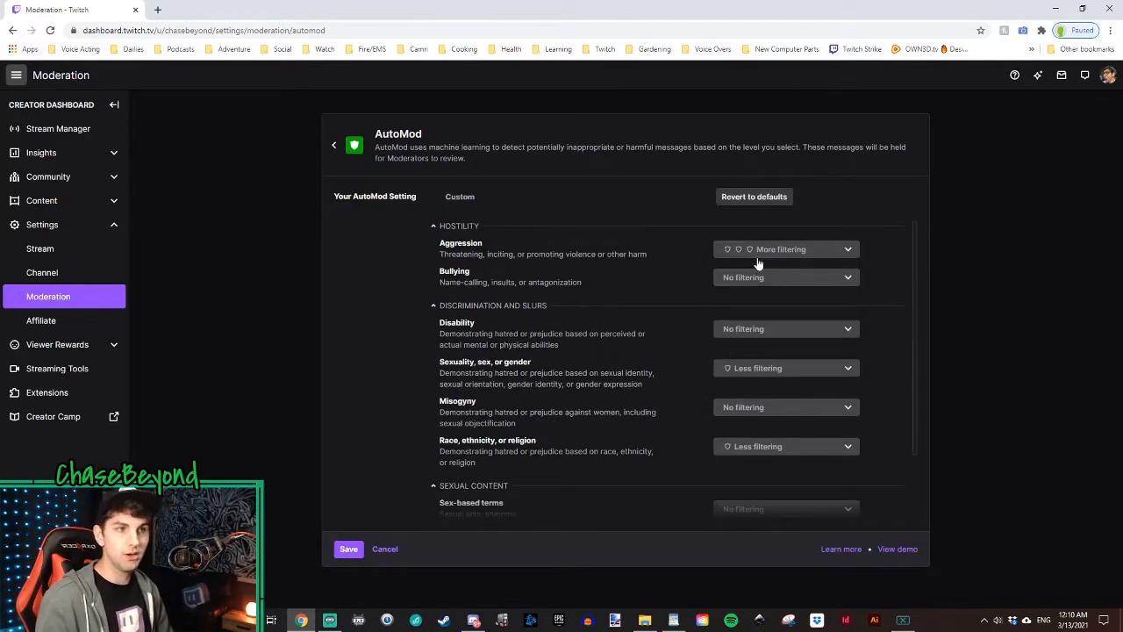
left_click(786, 277)
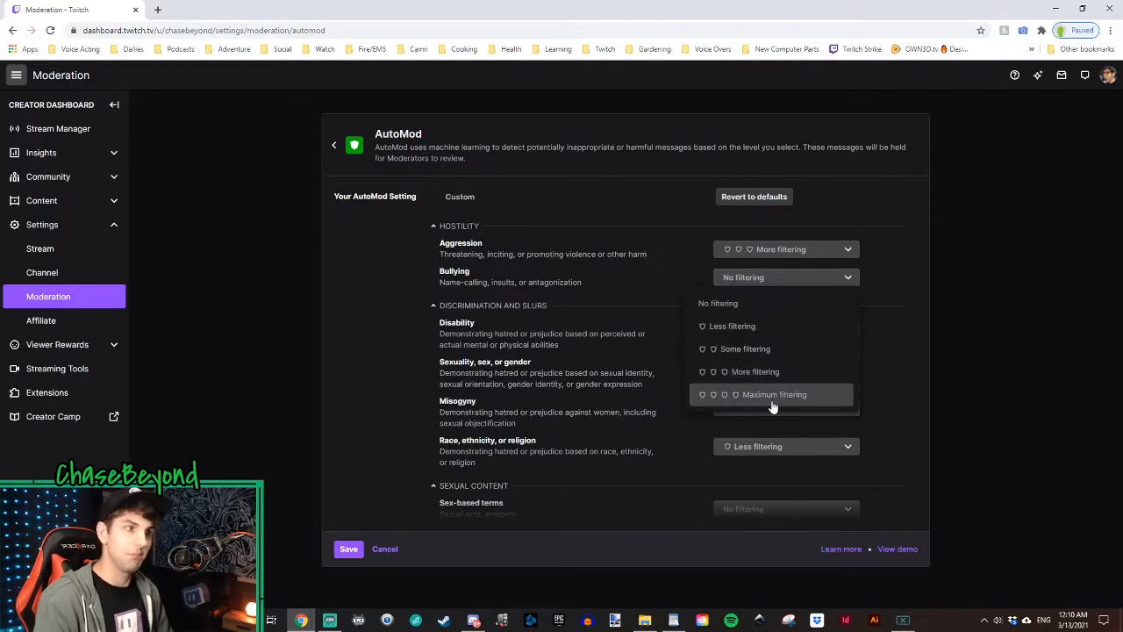
left_click(774, 393)
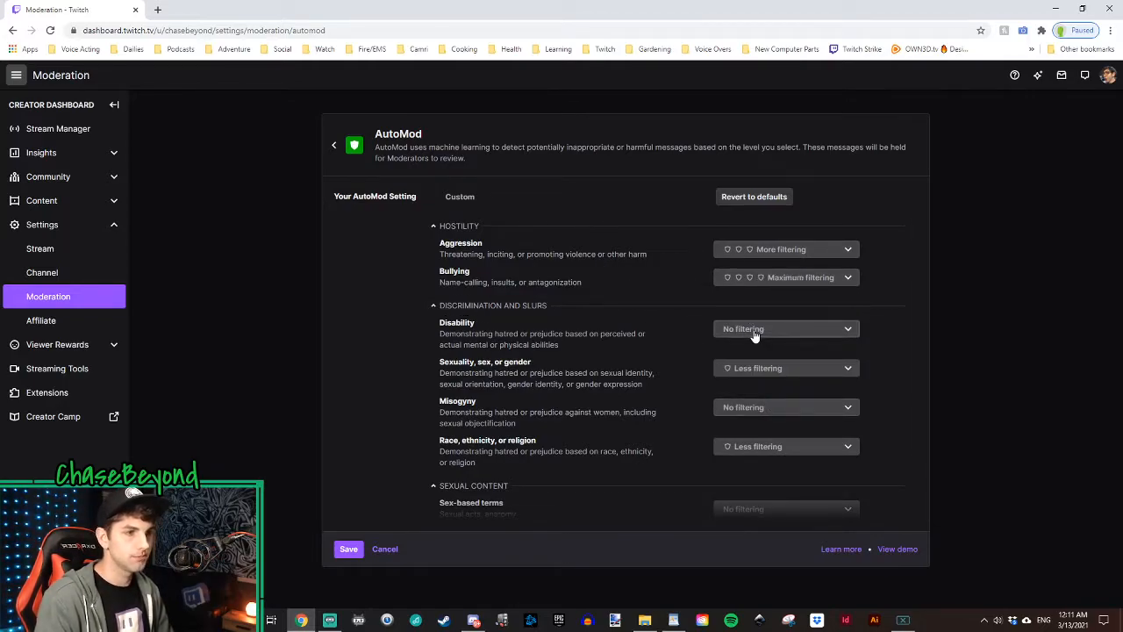
mouse_move(962, 263)
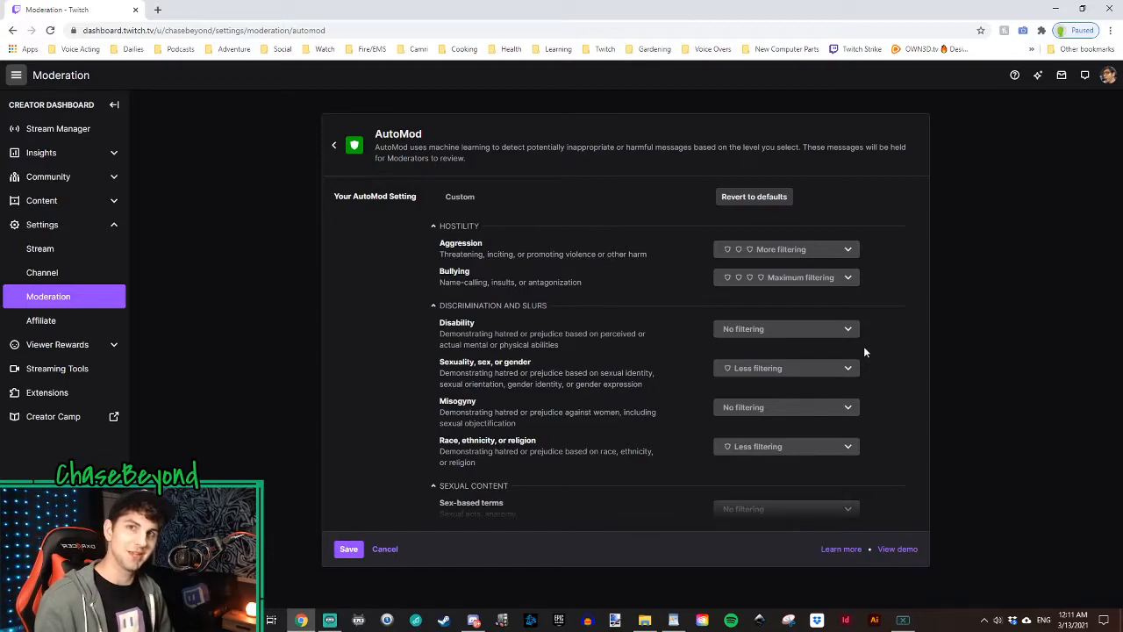
mouse_move(692, 340)
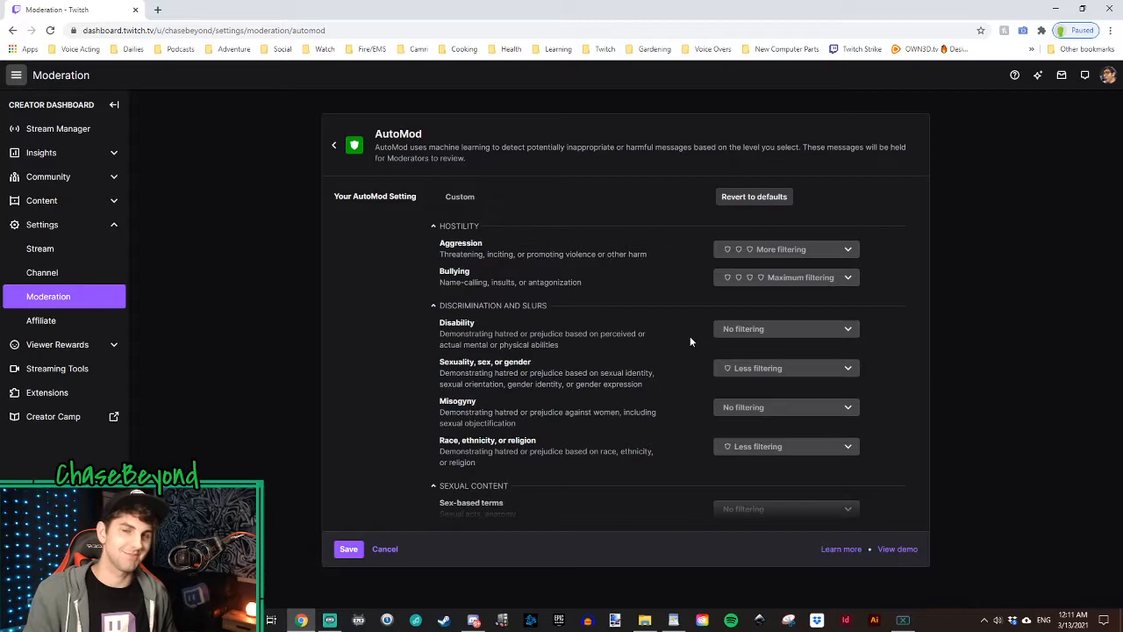
- Revert AutoMod levels to defaults, then go to Blocked Terms and Phrases
left_click(755, 197)
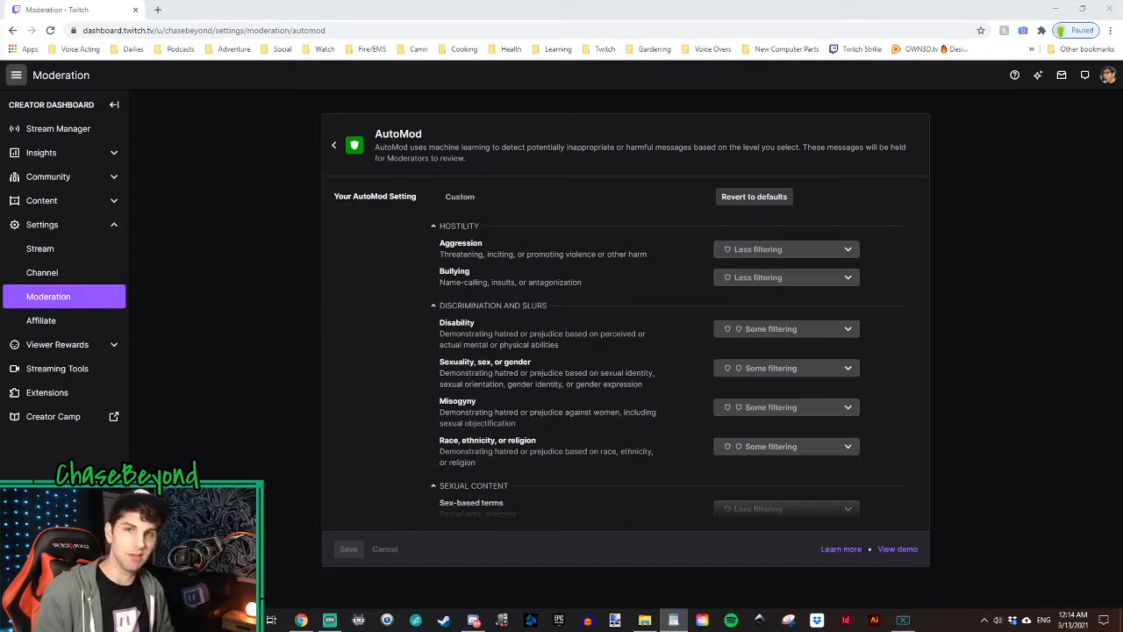
left_click(333, 144)
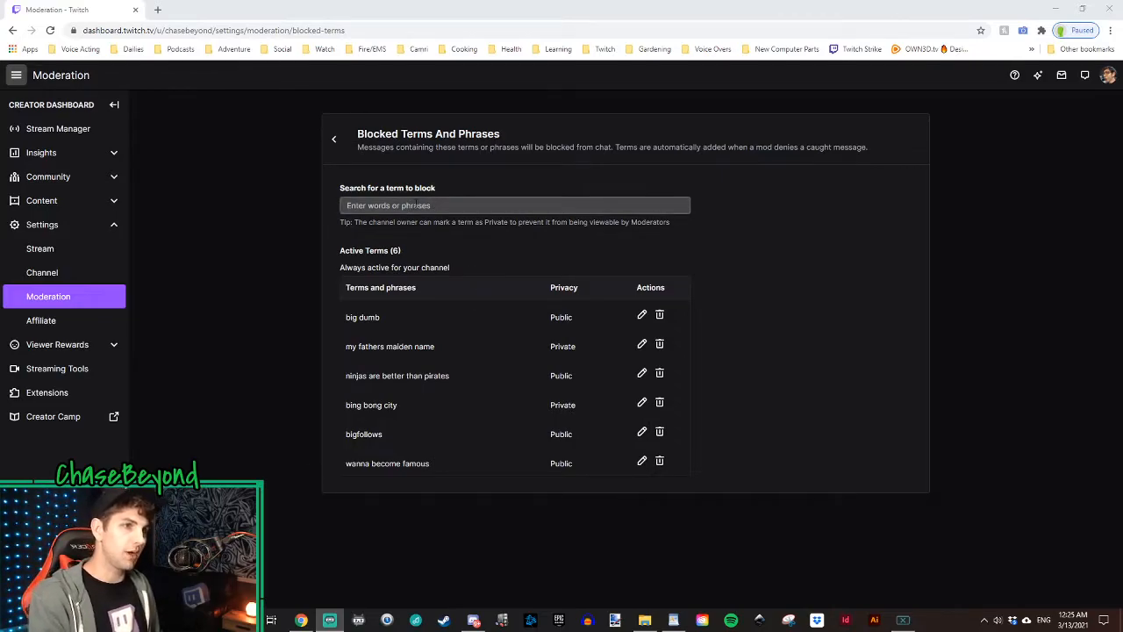
- Focus the block-term search field and begin editing 'my fathers maiden name'
left_click(514, 203)
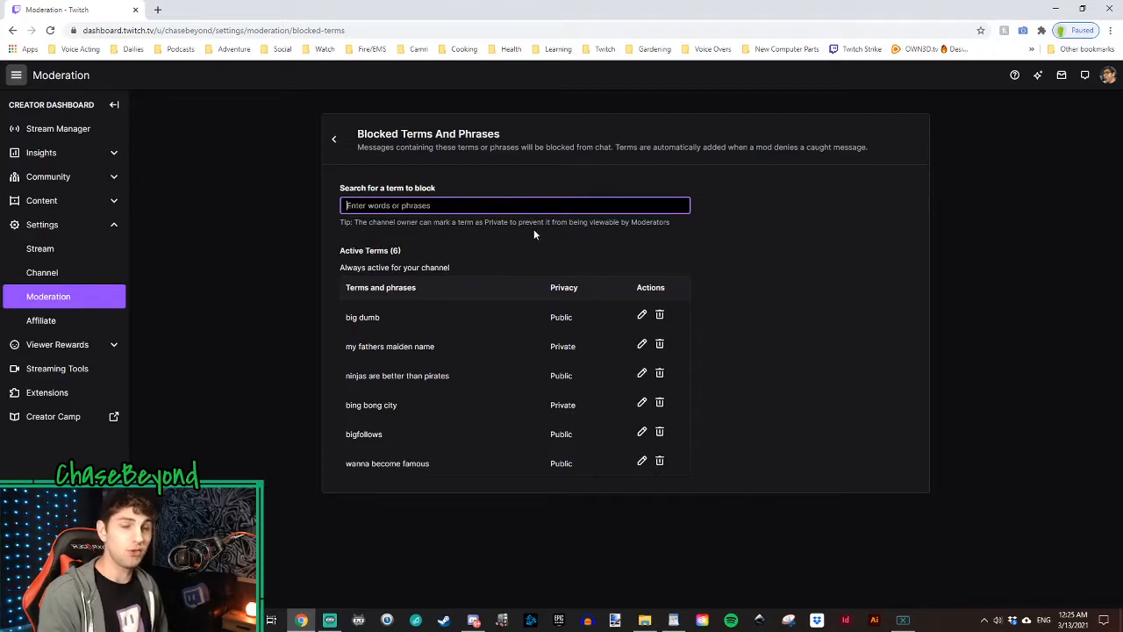
mouse_move(544, 489)
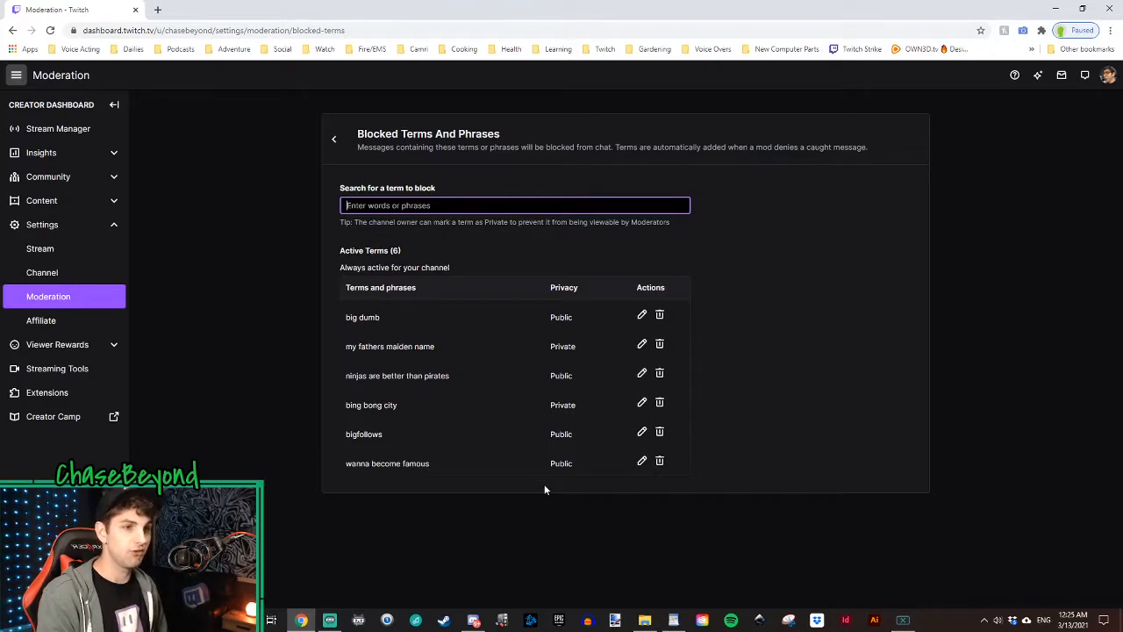
mouse_move(536, 414)
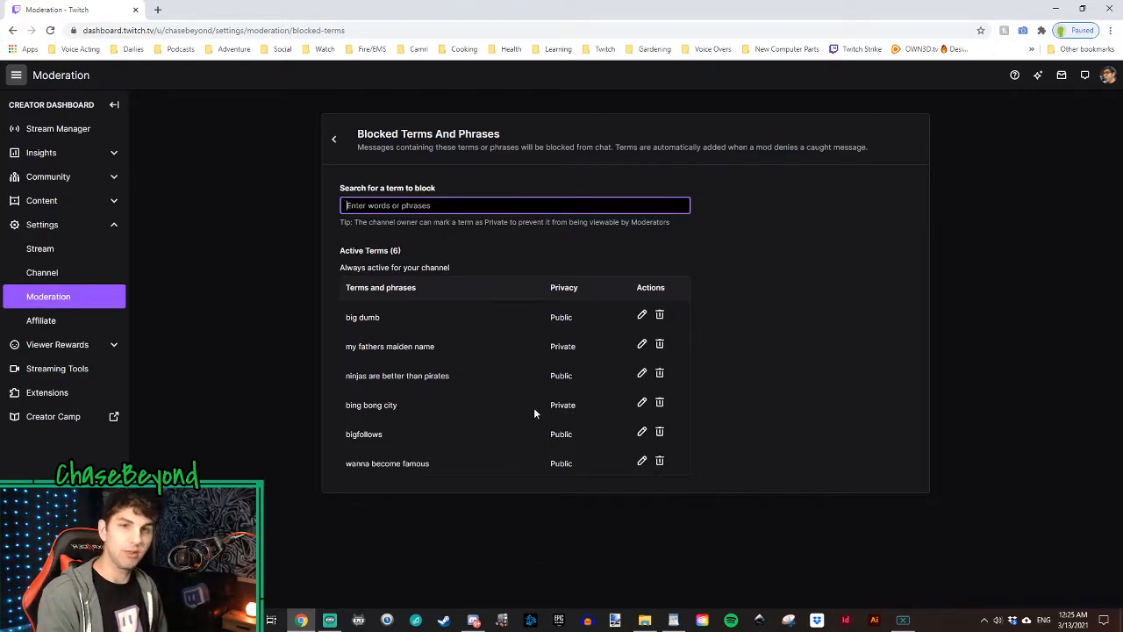
mouse_move(525, 411)
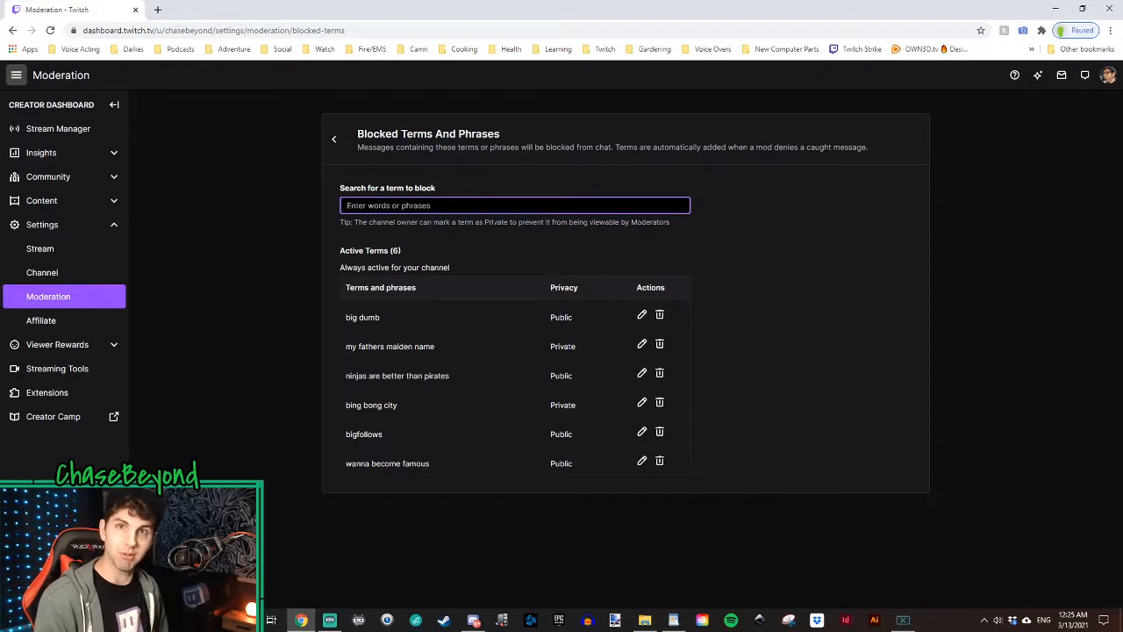
mouse_move(505, 263)
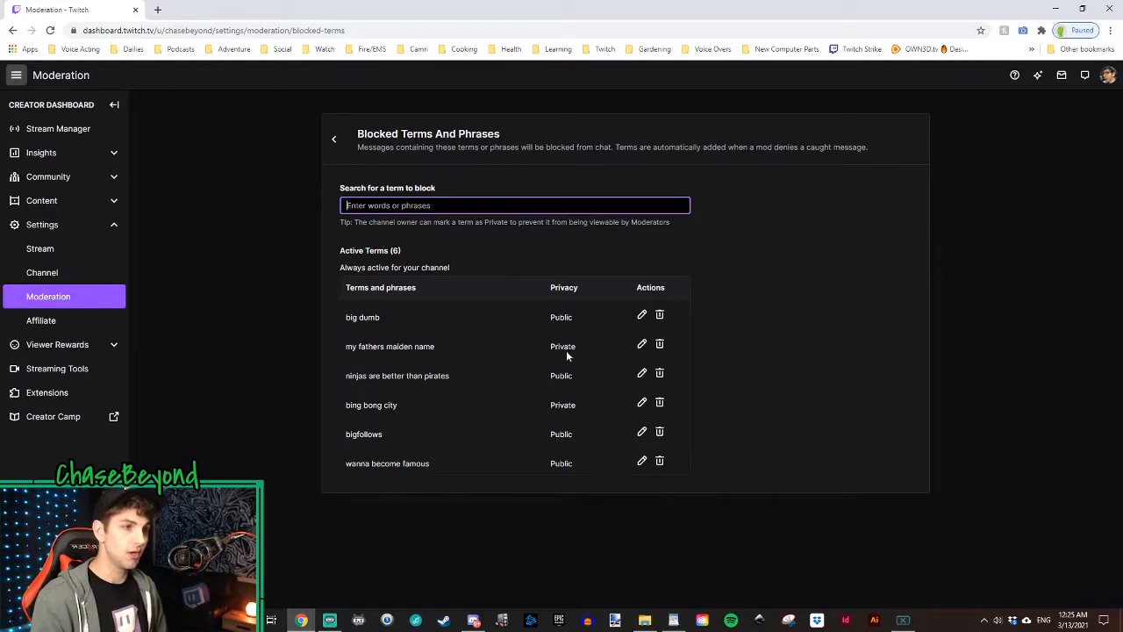
left_click(643, 342)
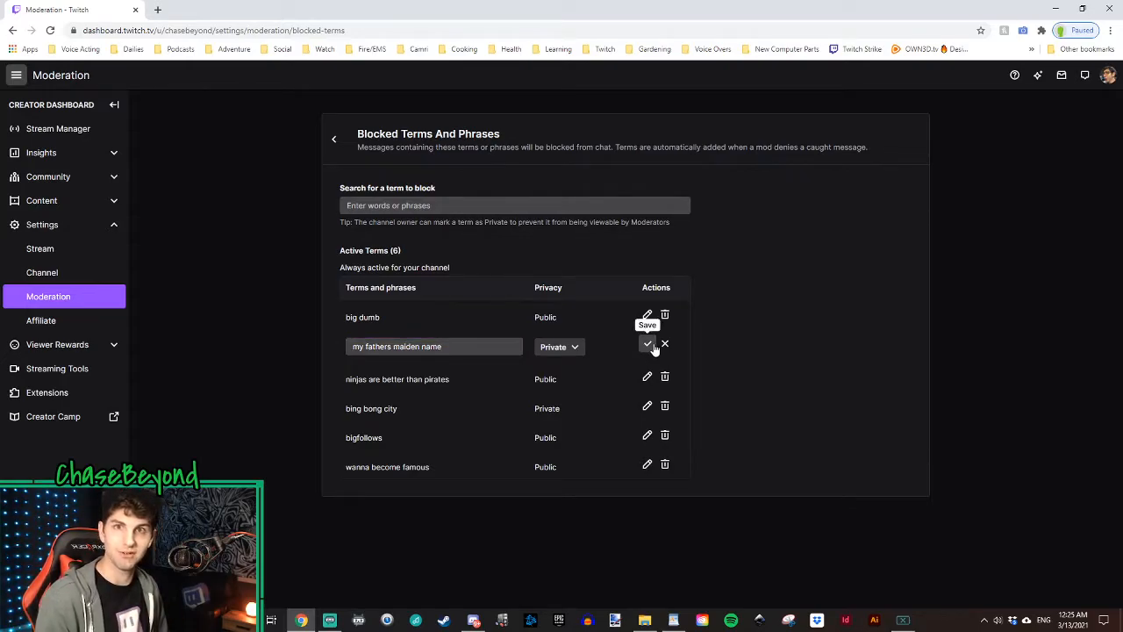
- Save the row edit and add 'CarlSmile' as a public blocked term
left_click(646, 342)
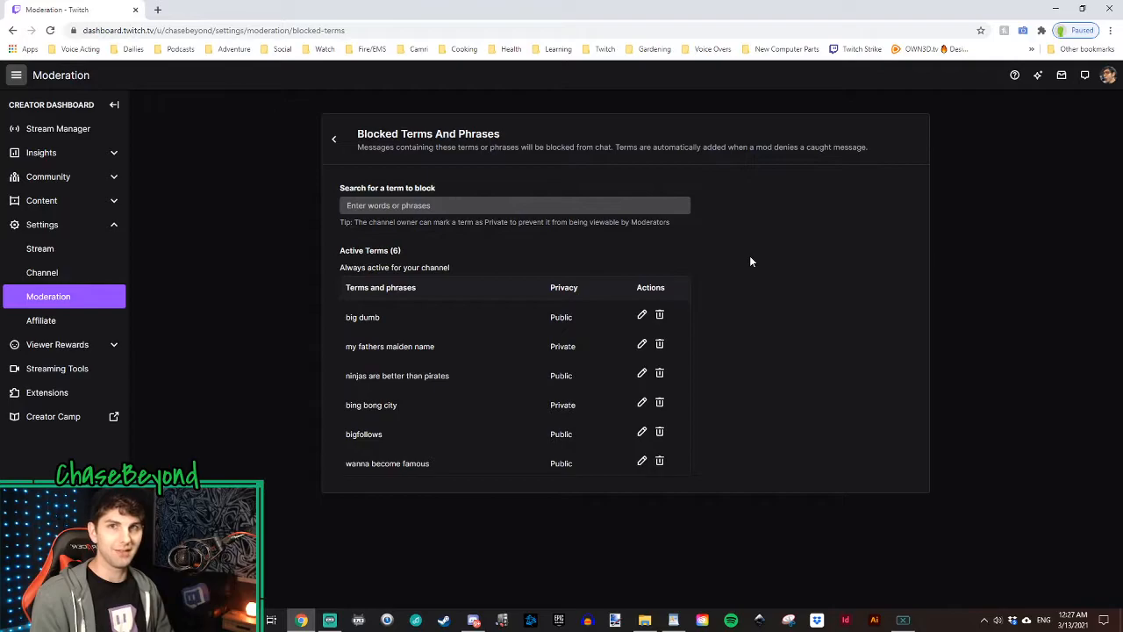
mouse_move(552, 246)
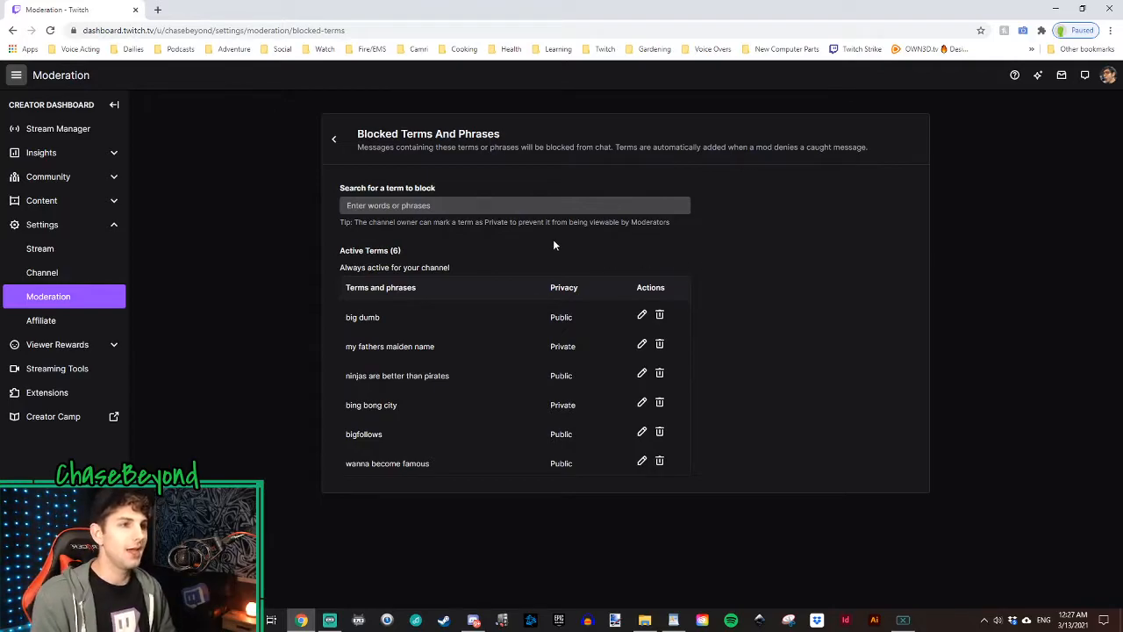
left_click(514, 206)
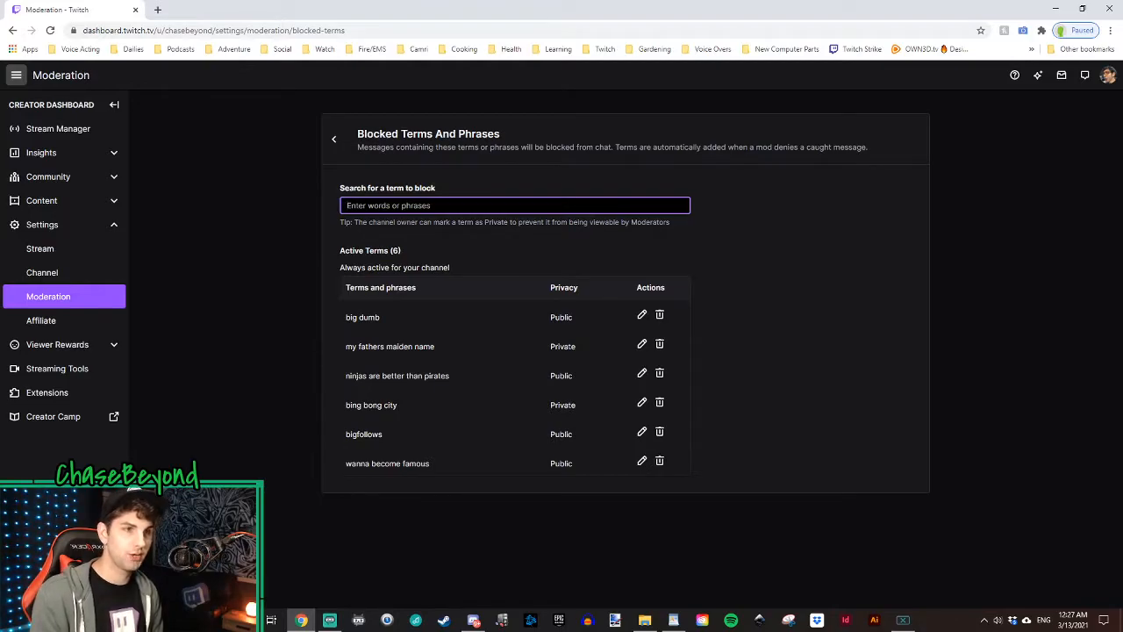
type("CarlSmile")
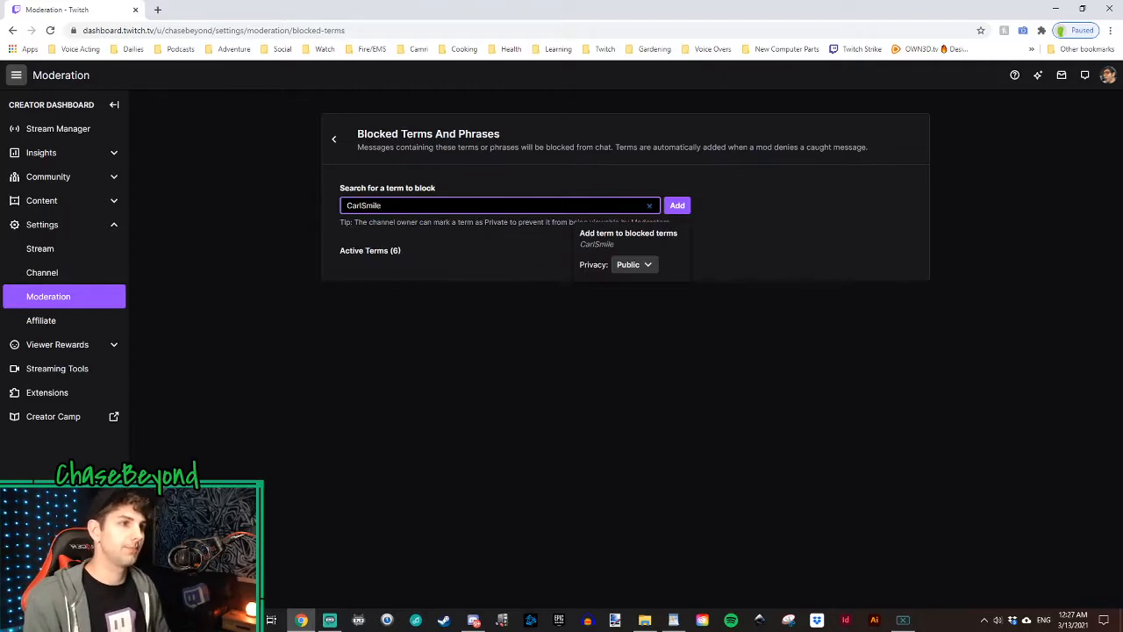
left_click(678, 204)
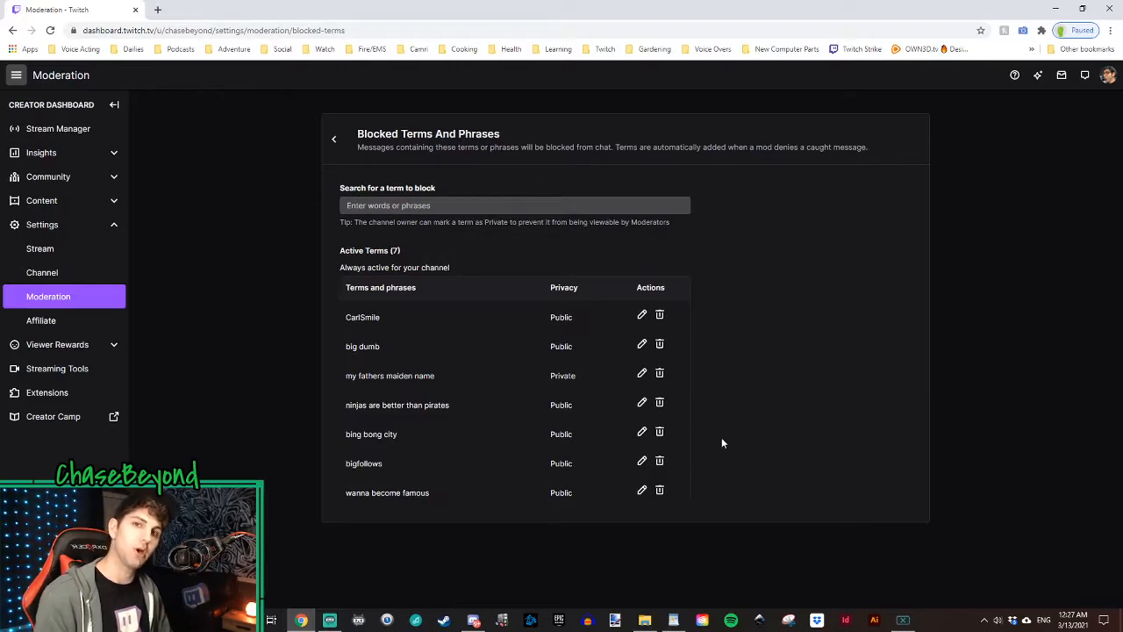
left_click(516, 203)
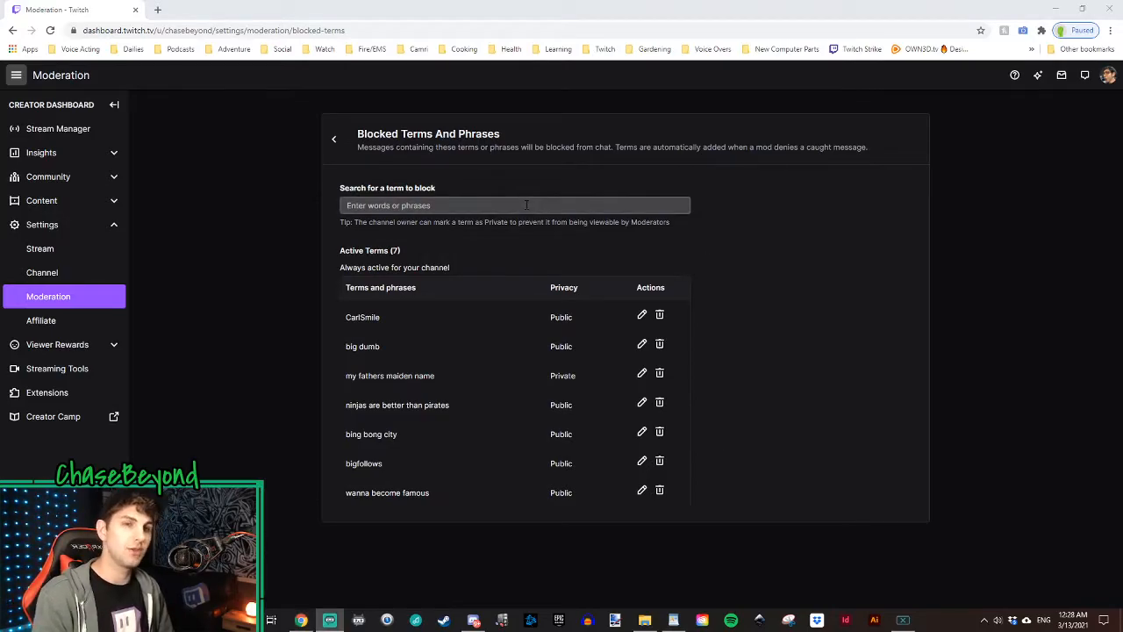
left_click(514, 205)
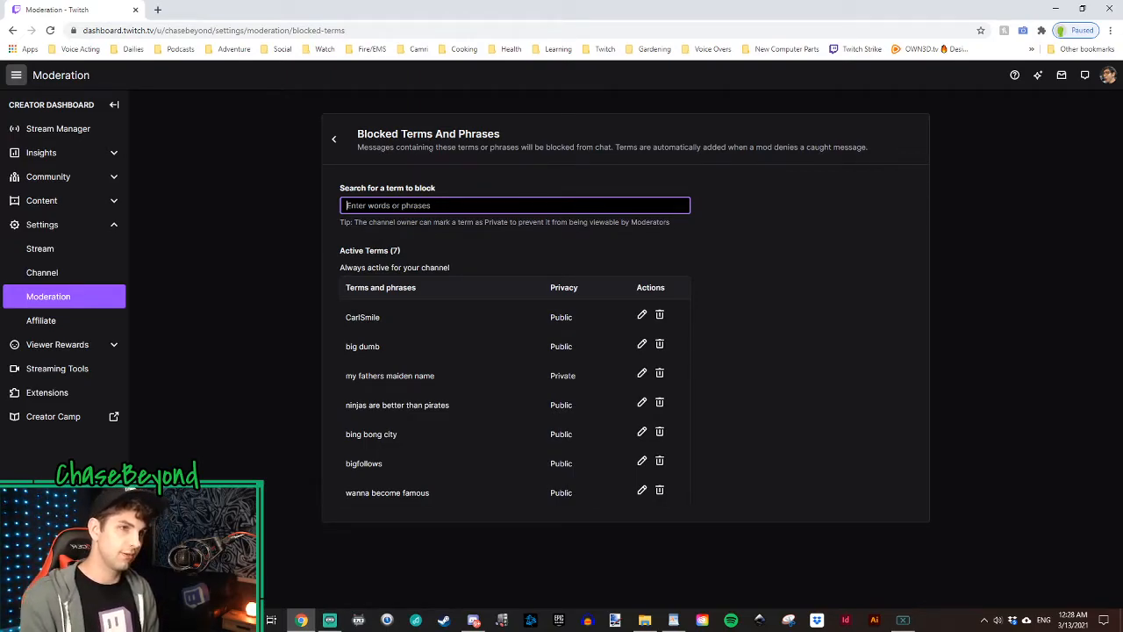
- Add 'go away' to blocked terms, then focus the permitted-terms search field
type("go away")
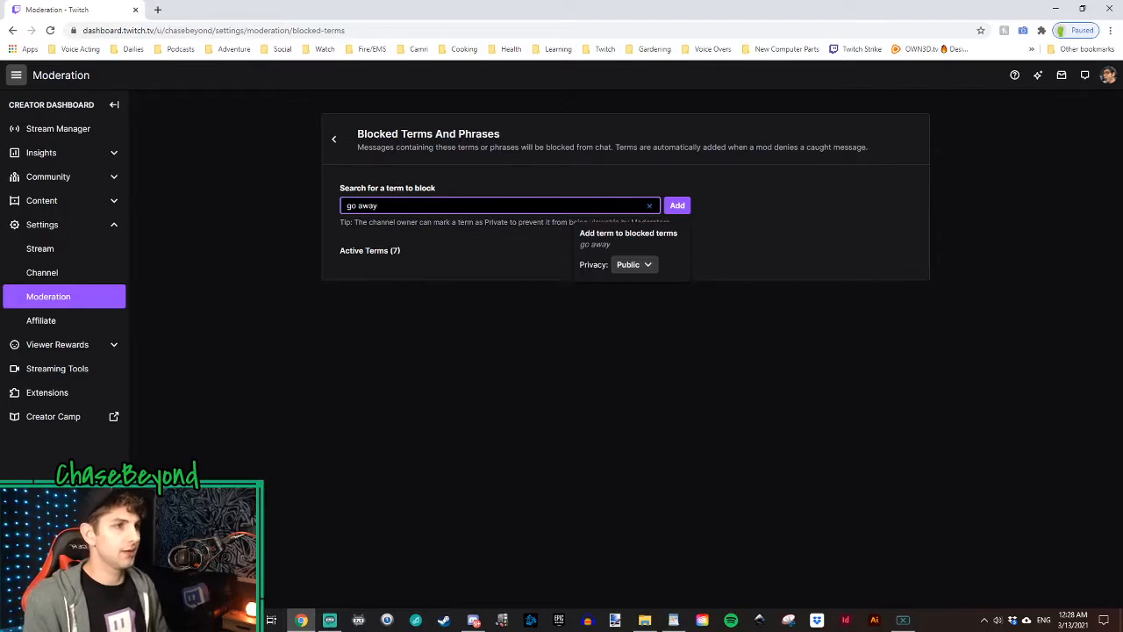
left_click(677, 203)
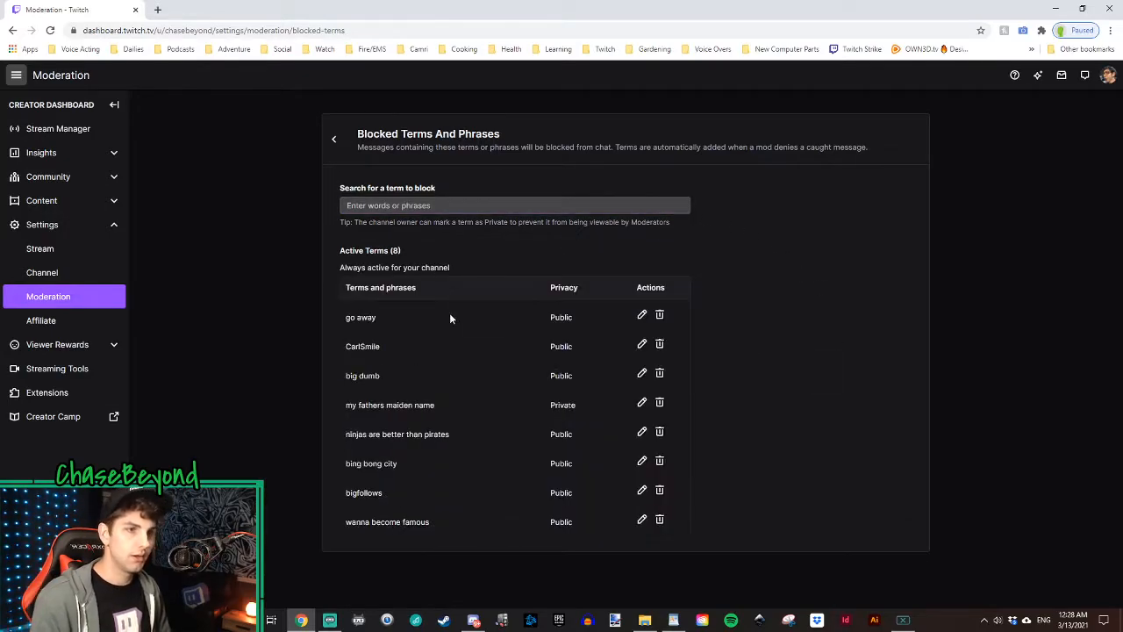
mouse_move(393, 320)
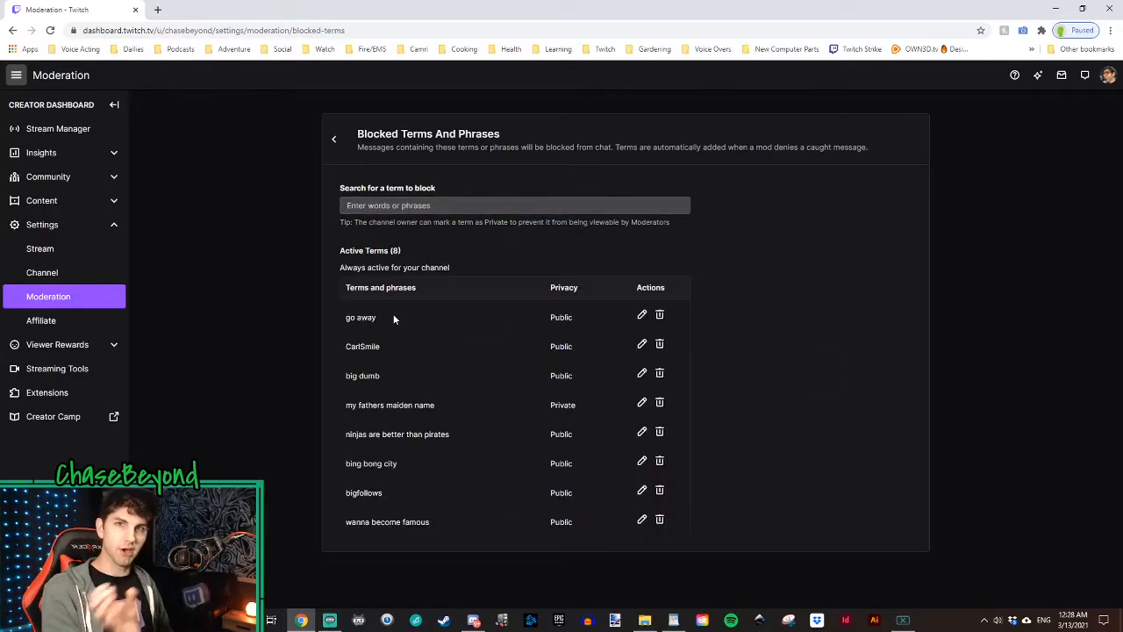
mouse_move(397, 323)
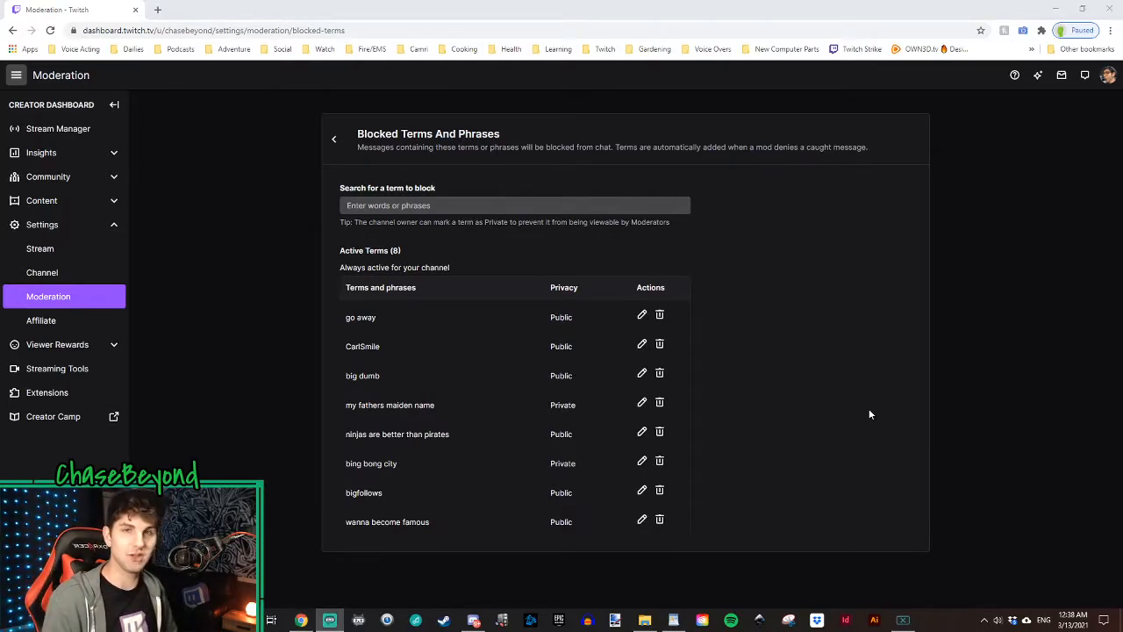
mouse_move(760, 522)
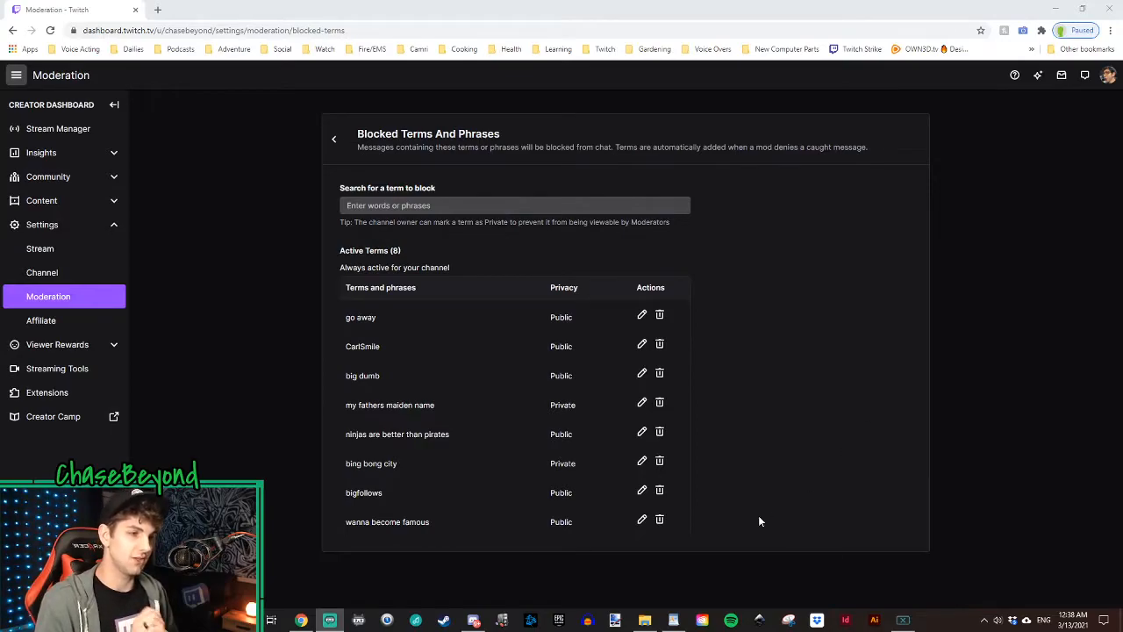
mouse_move(358, 505)
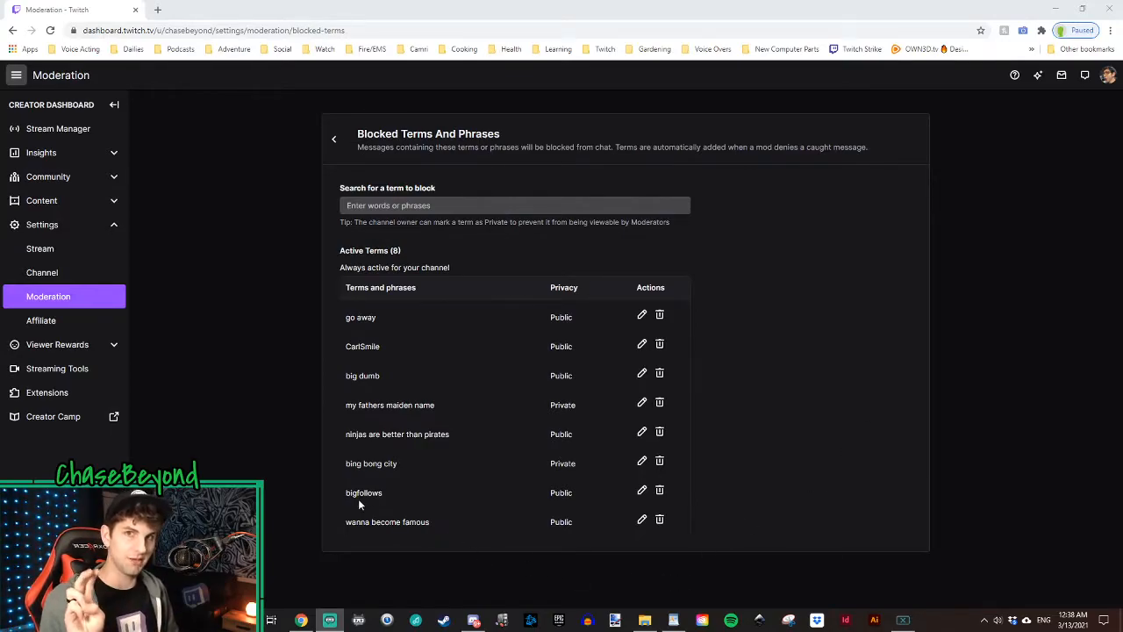
mouse_move(430, 544)
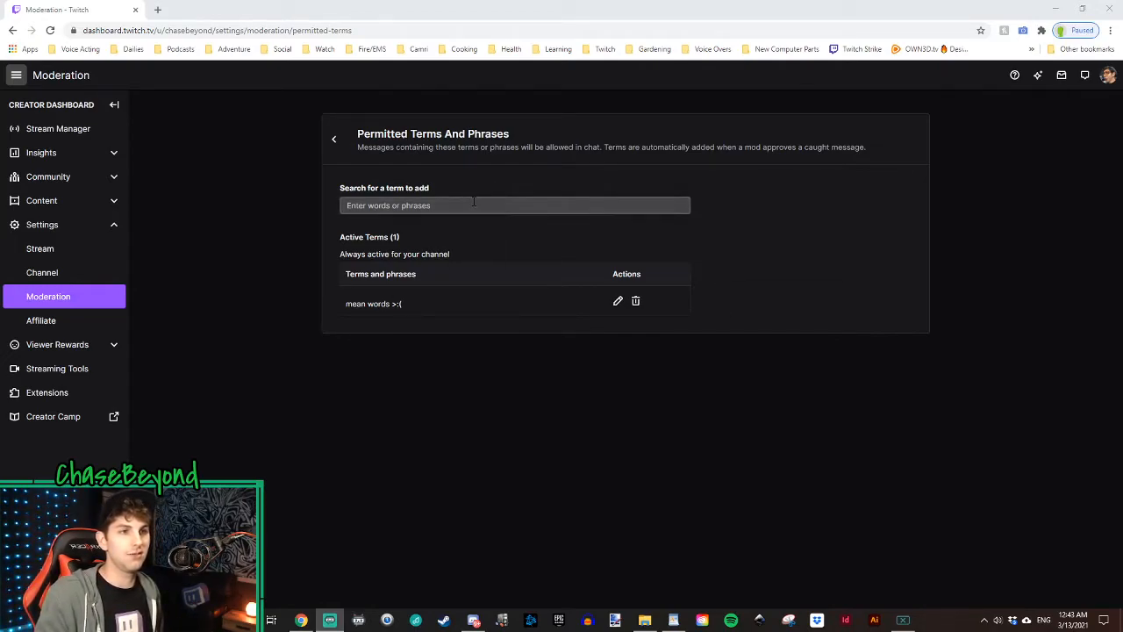
left_click(516, 205)
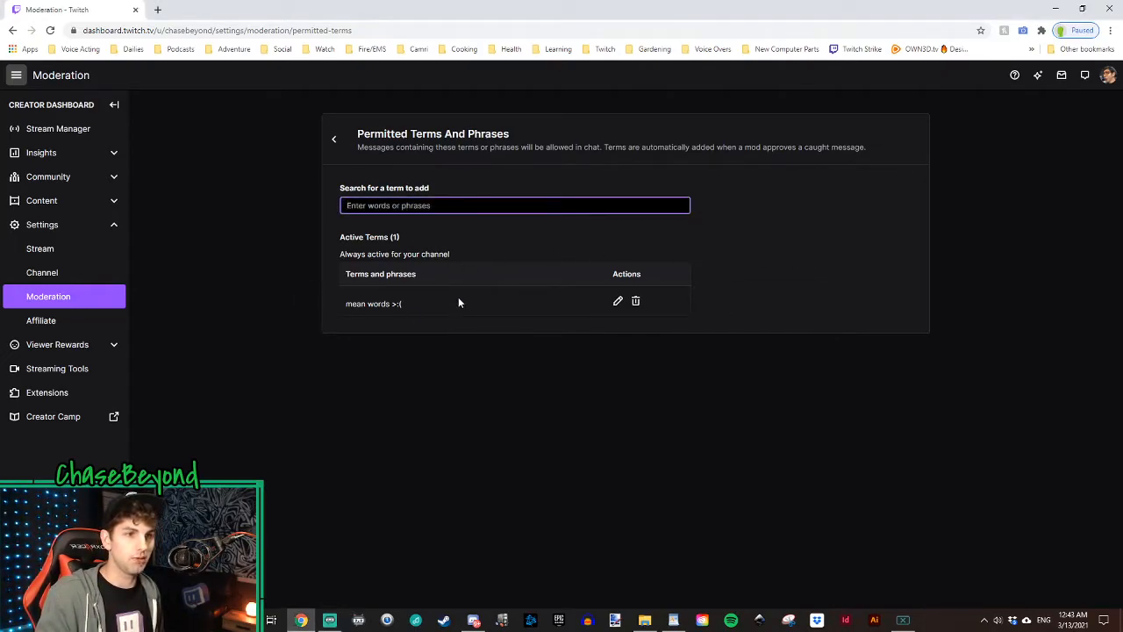